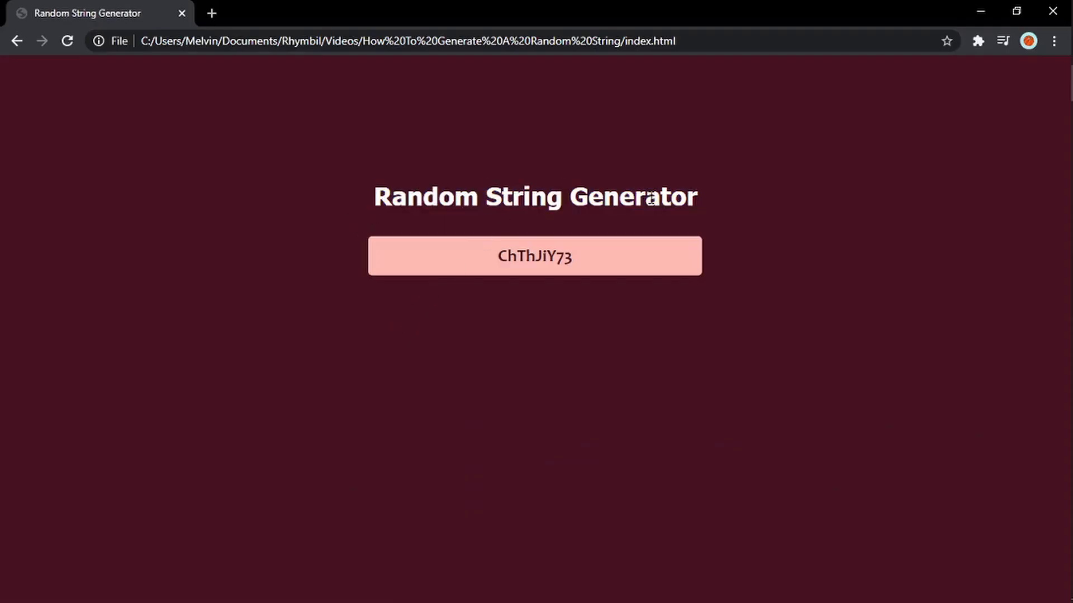
mouse_move(573, 266)
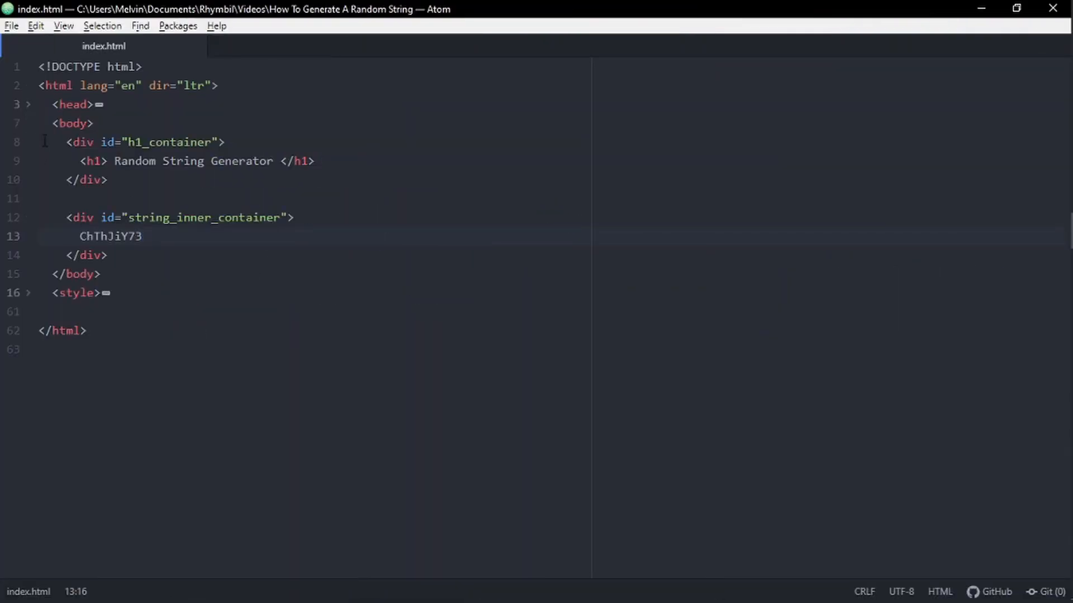
Collapse the h1_container and string_inner_container divs, then scroll through the style block
click(128, 161)
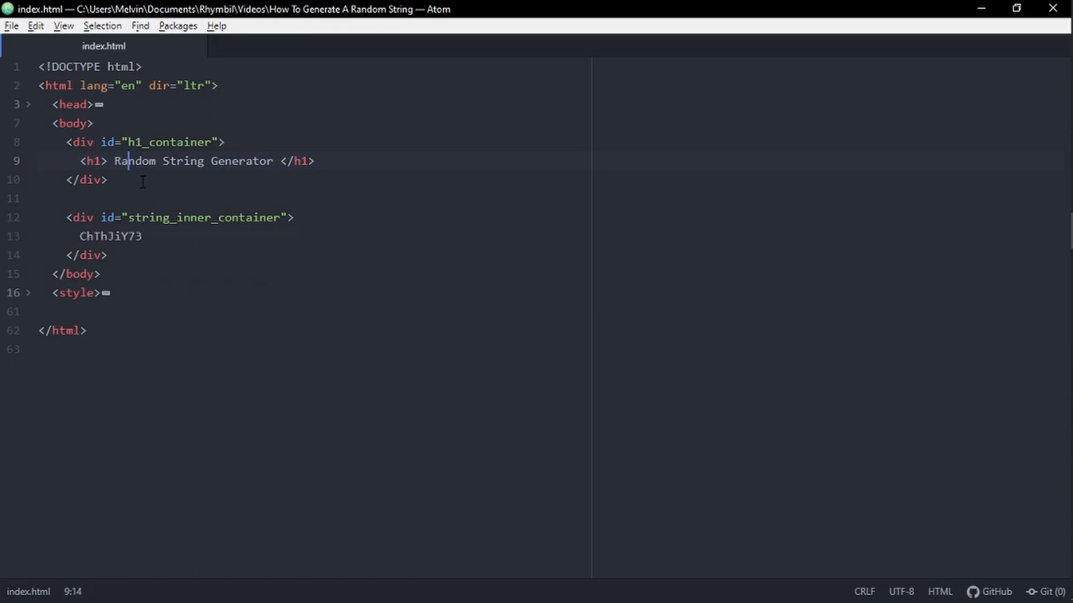
click(28, 143)
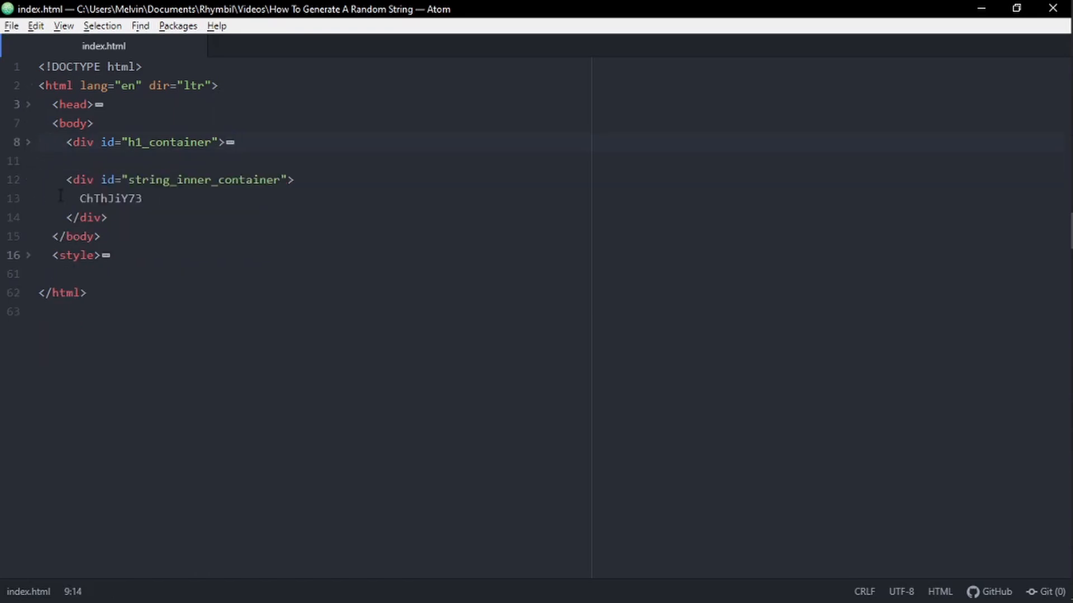
click(116, 198)
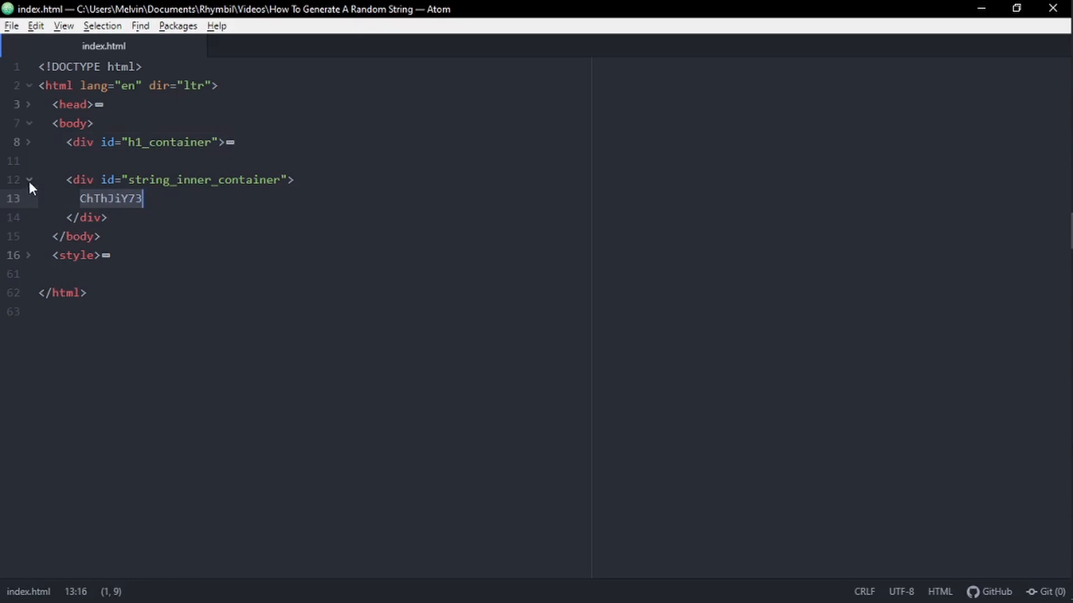
click(30, 180)
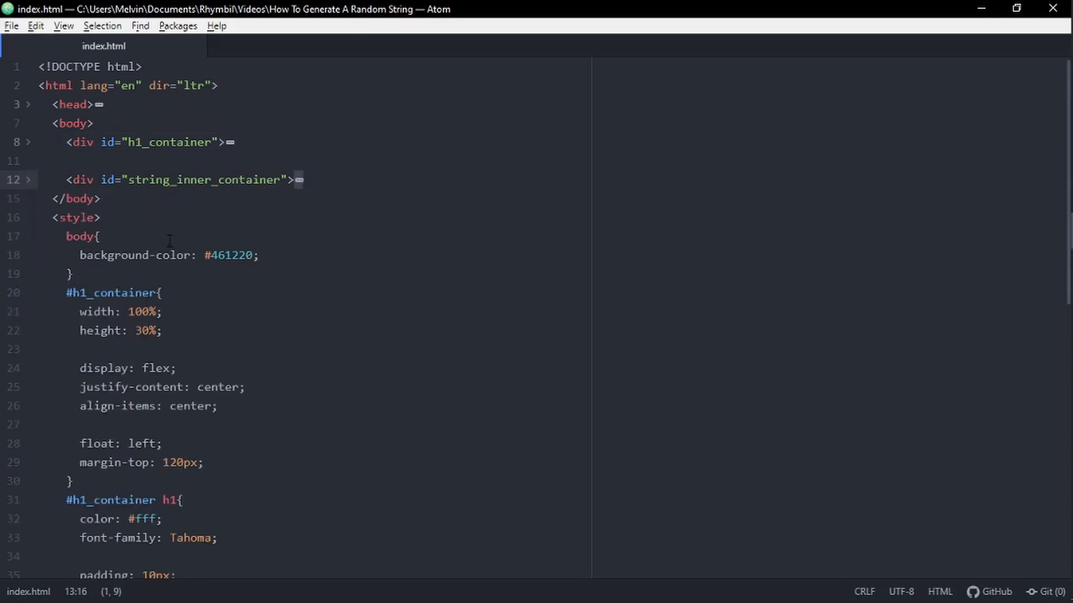
scroll(down, 3)
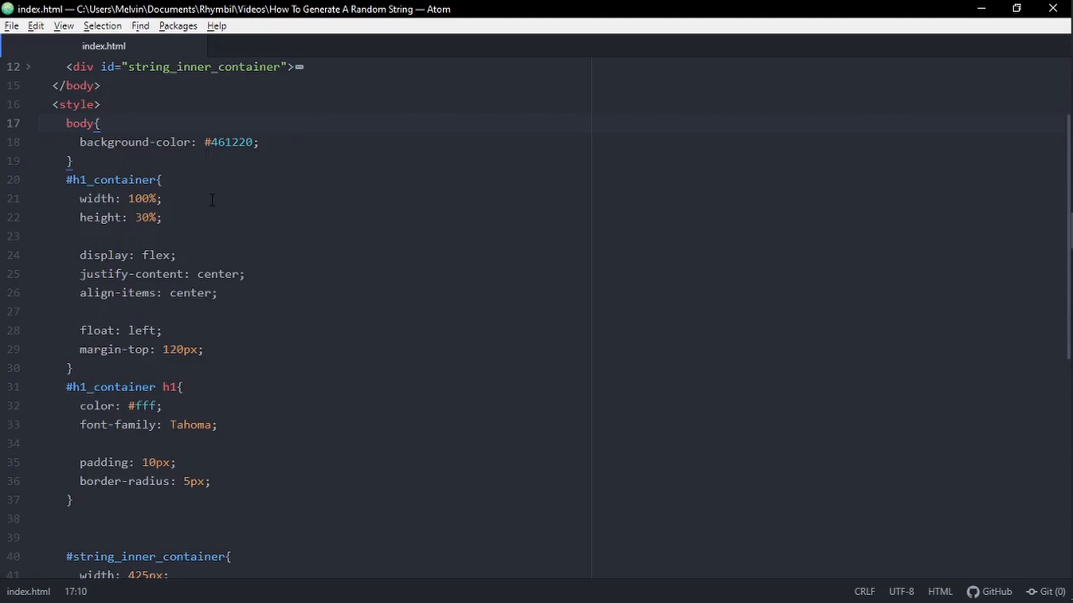
scroll(down, 3)
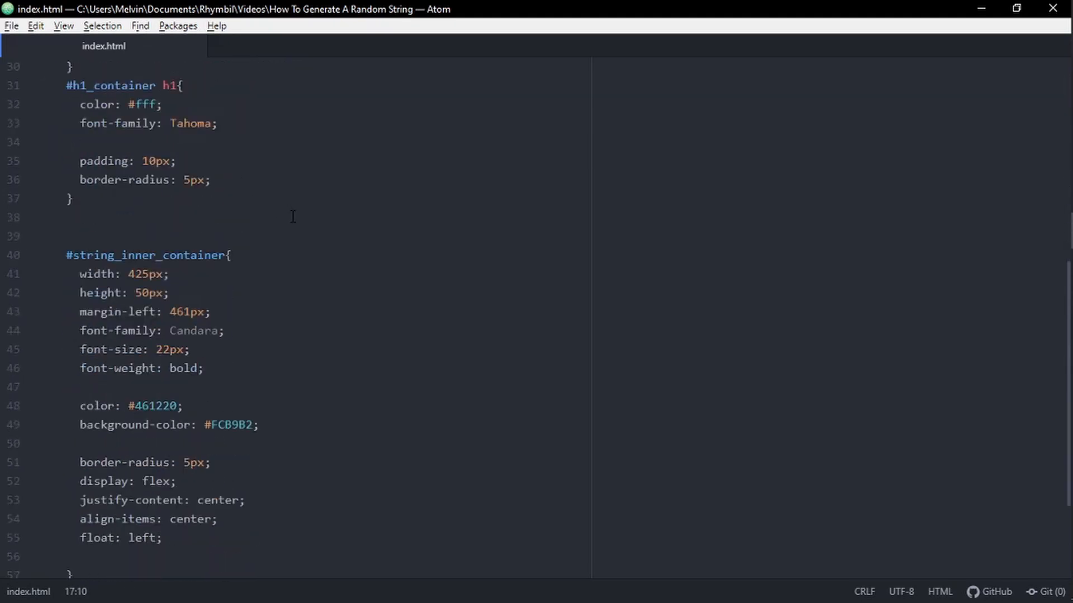
scroll(up, 3)
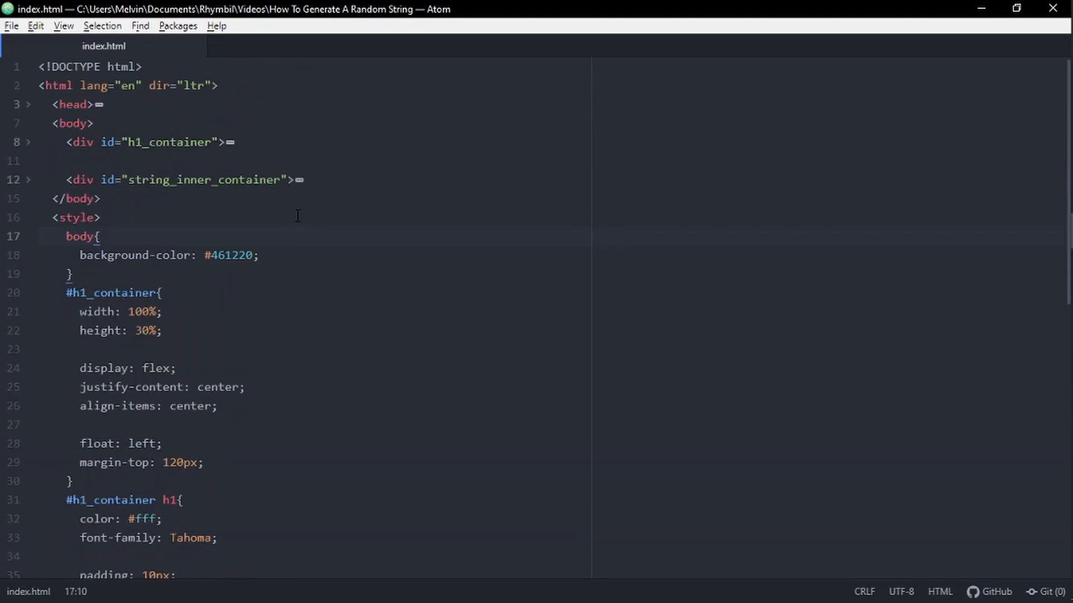
click(28, 217)
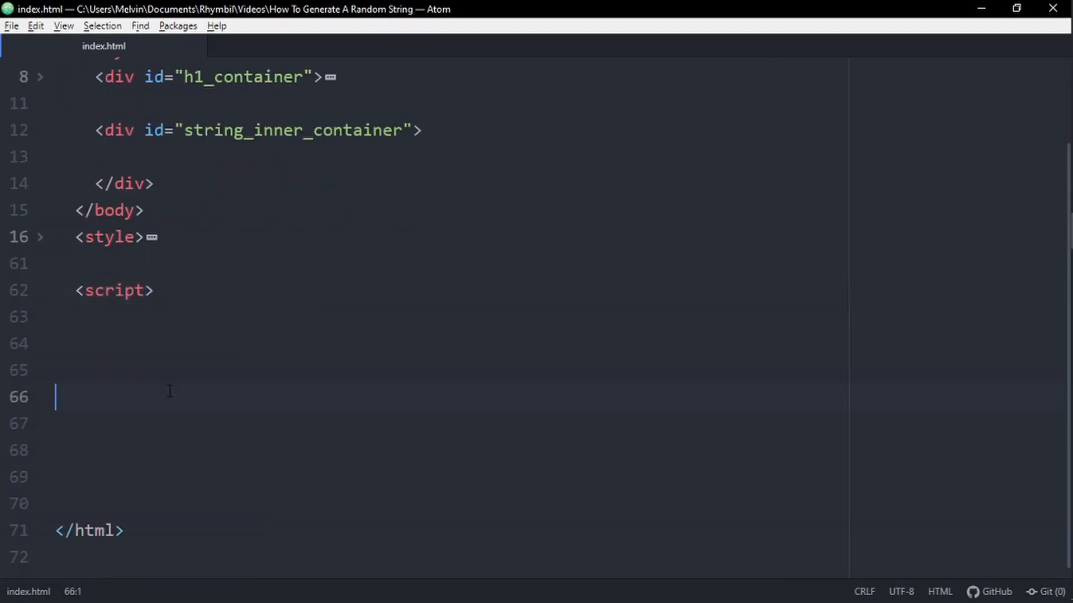
Add the closing </script> tag to the script block below the styles
text(</script>)
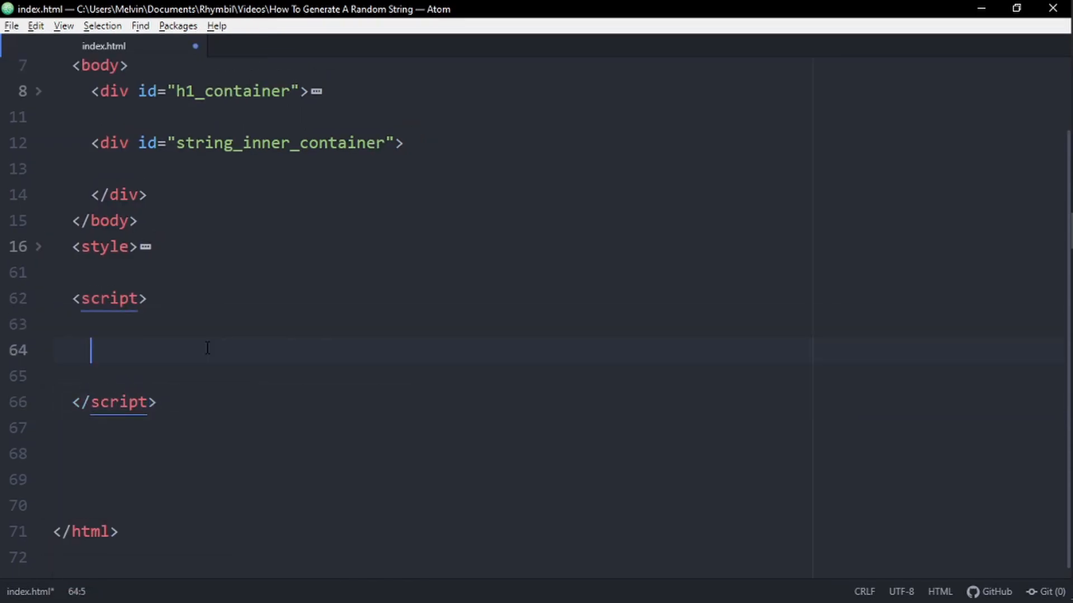
Write function create_random_string(){} containing var characters = ''
text(function)
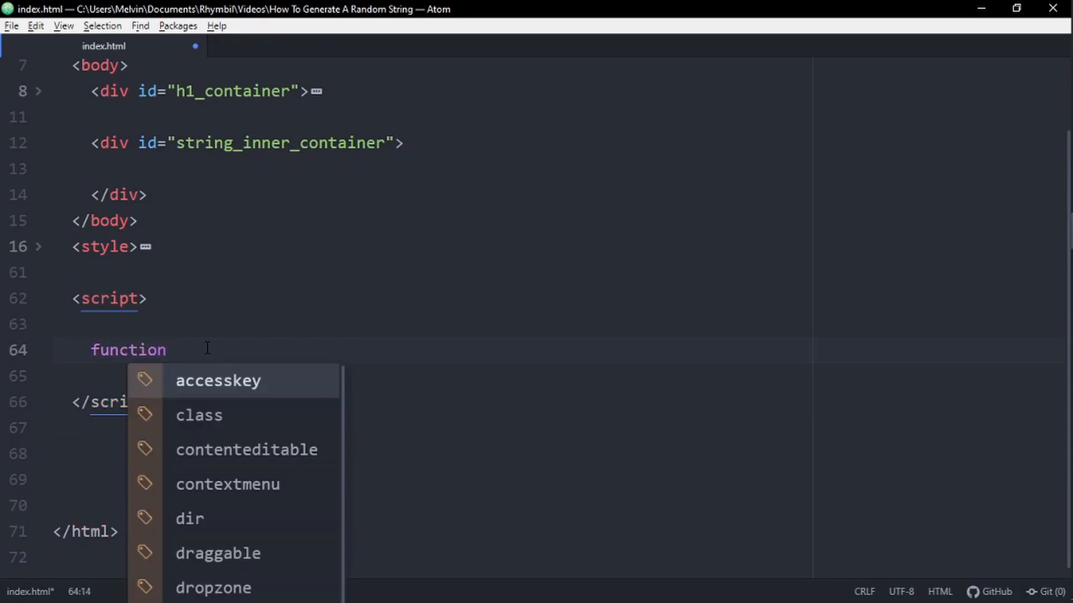
text(create_random_string(){})
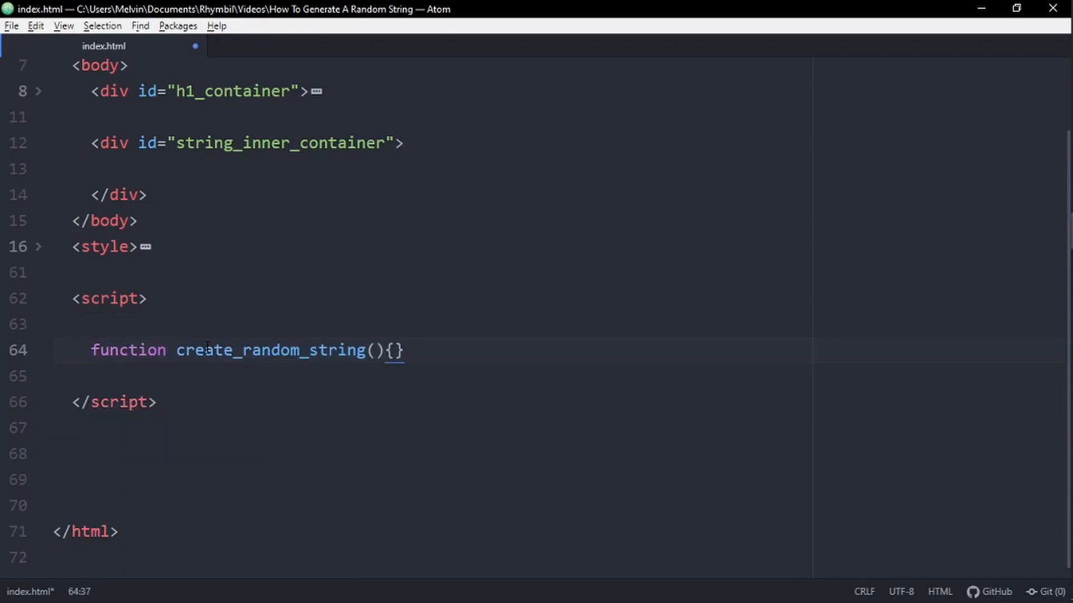
text(var)
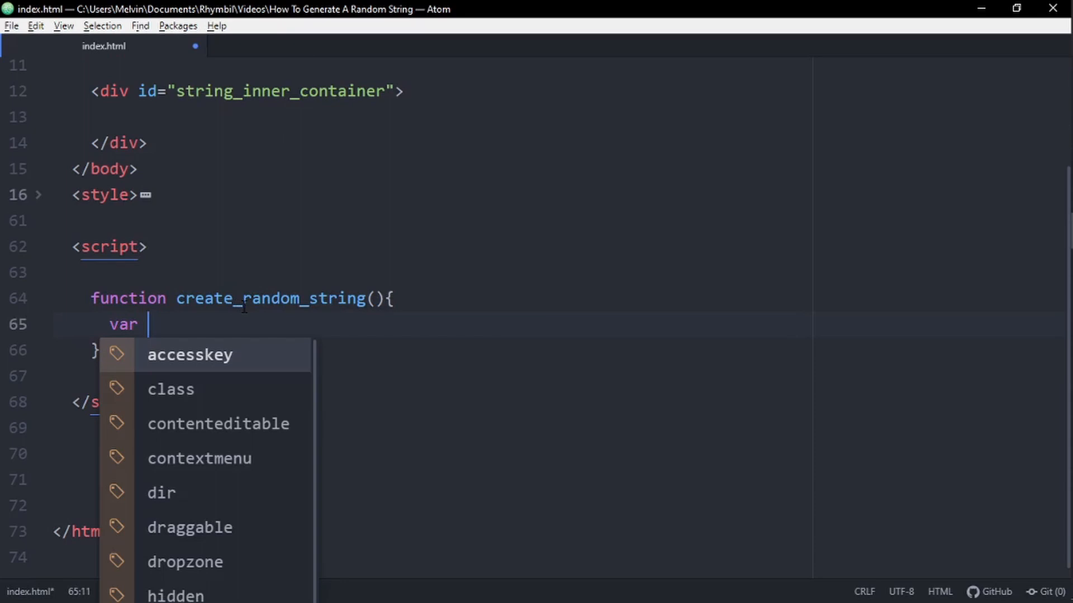
text(characters)
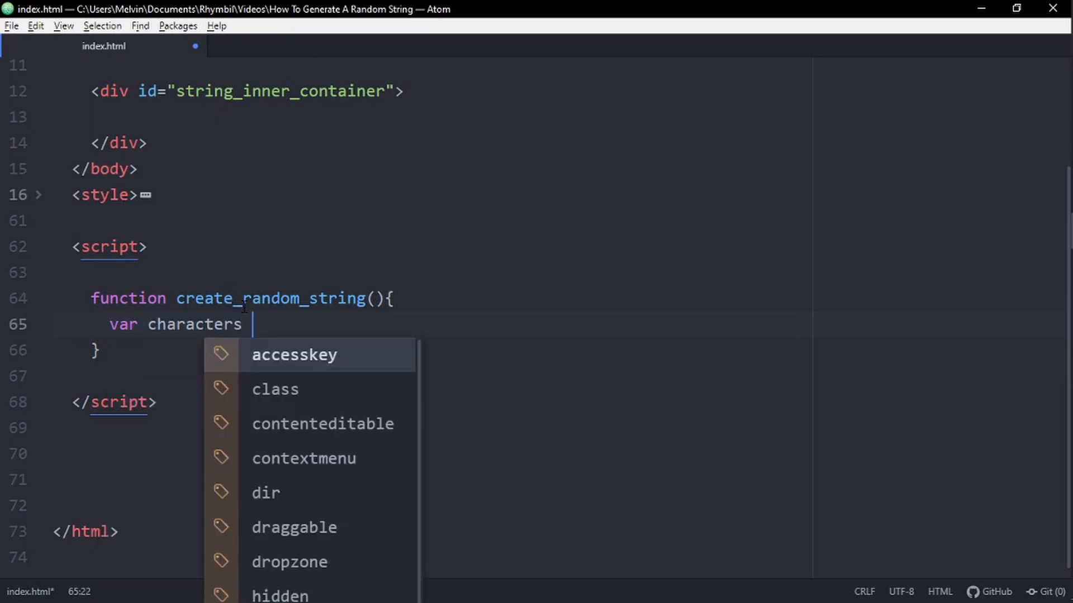
text(=)
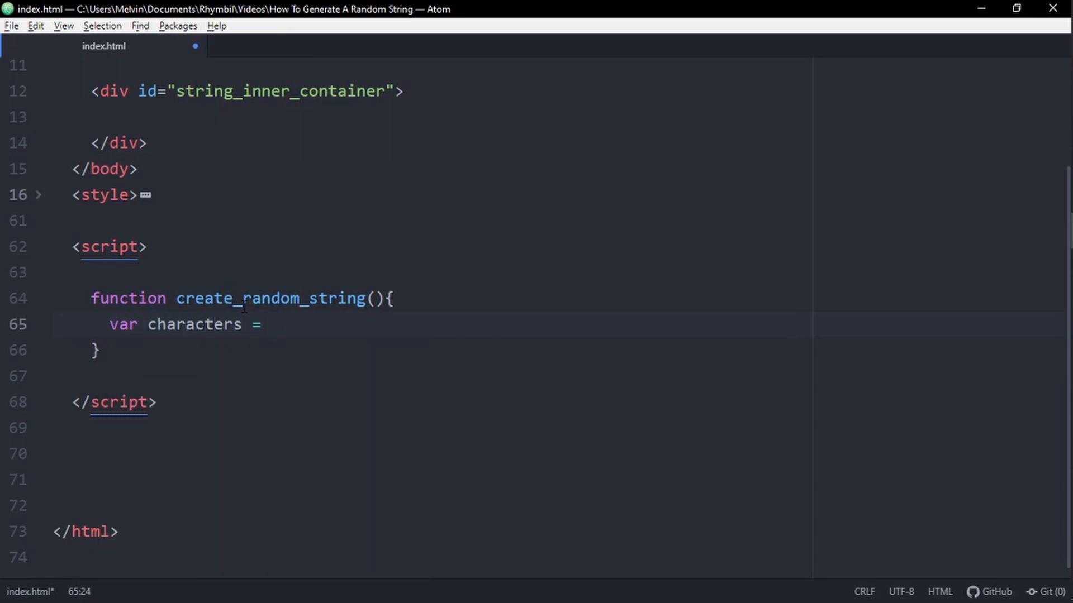
text('')
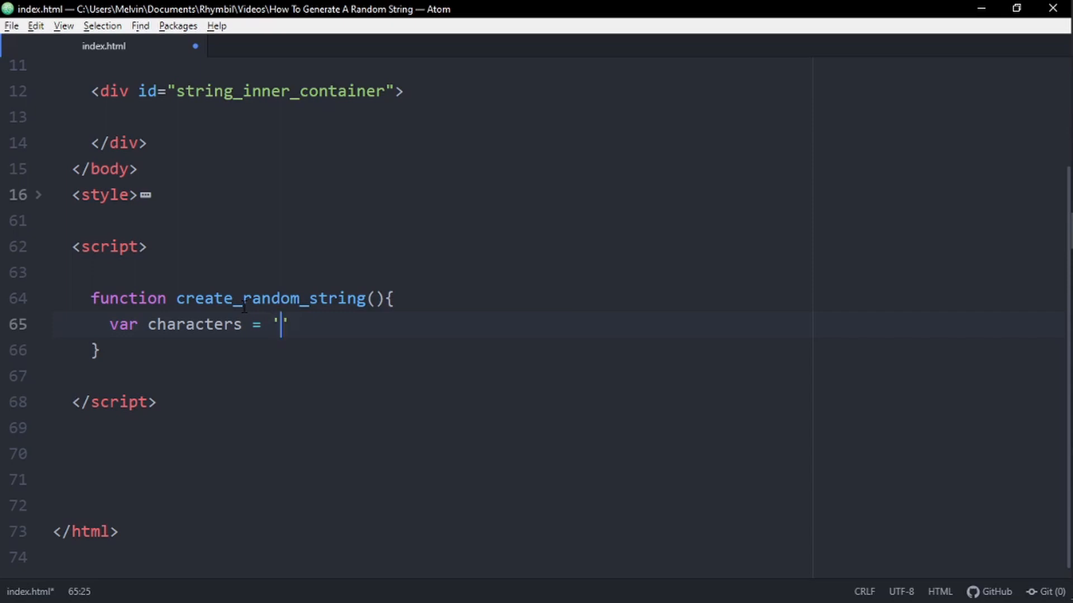
Fill characters with uppercase A–Z and digits 0–9, then save
text(A)
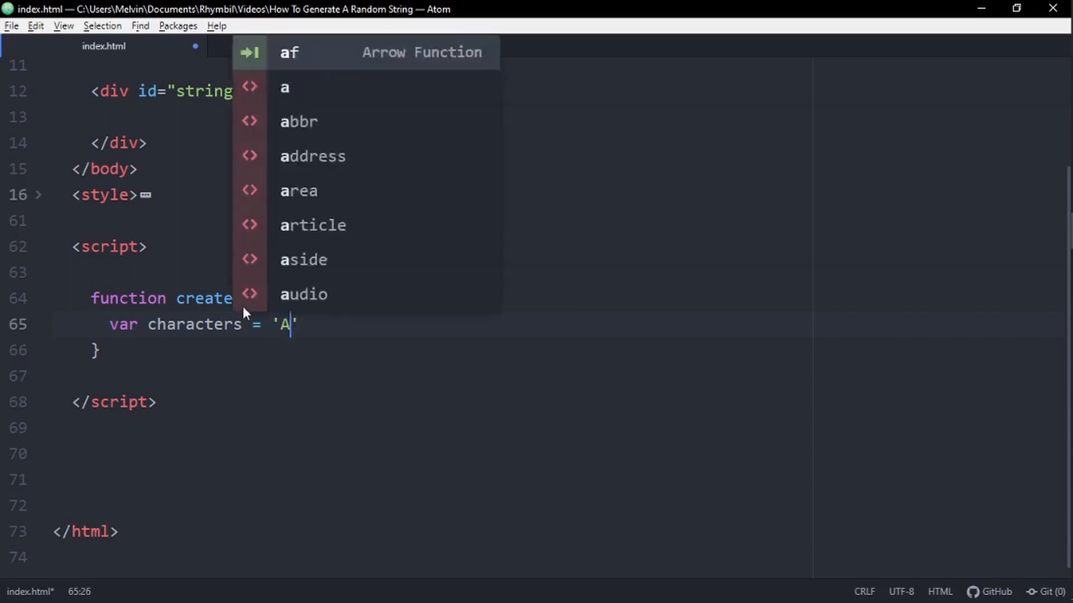
text(BCDEF)
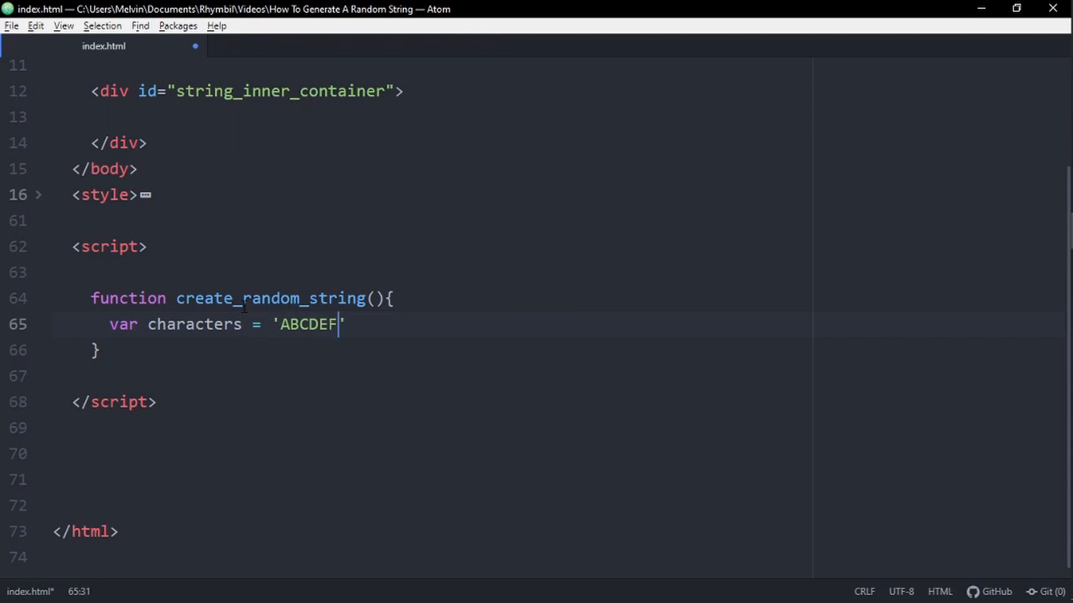
text(GHIJ)
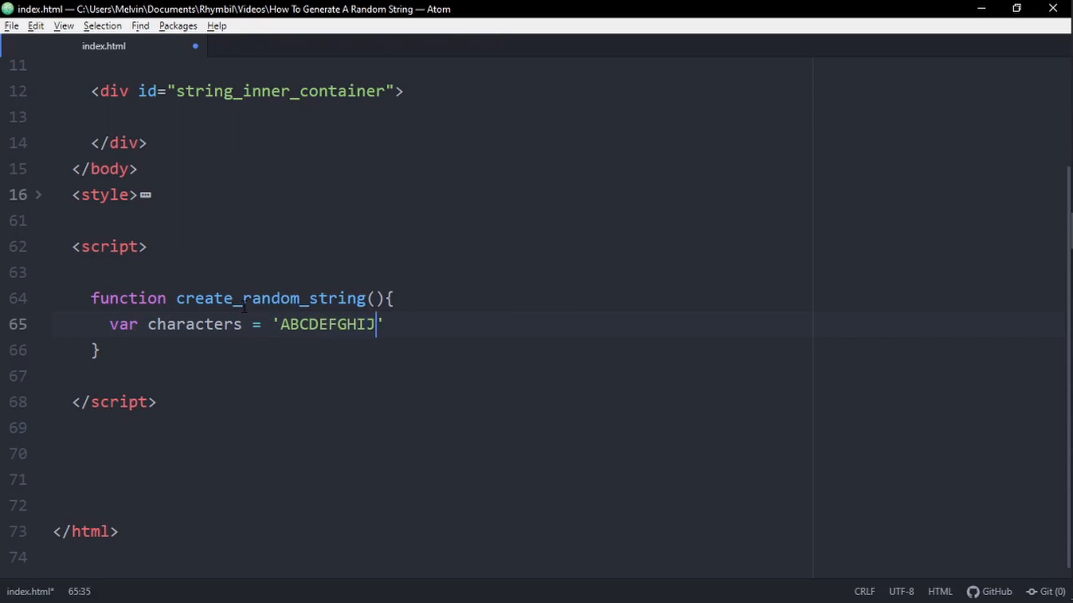
text(KLMNOPQRSTU)
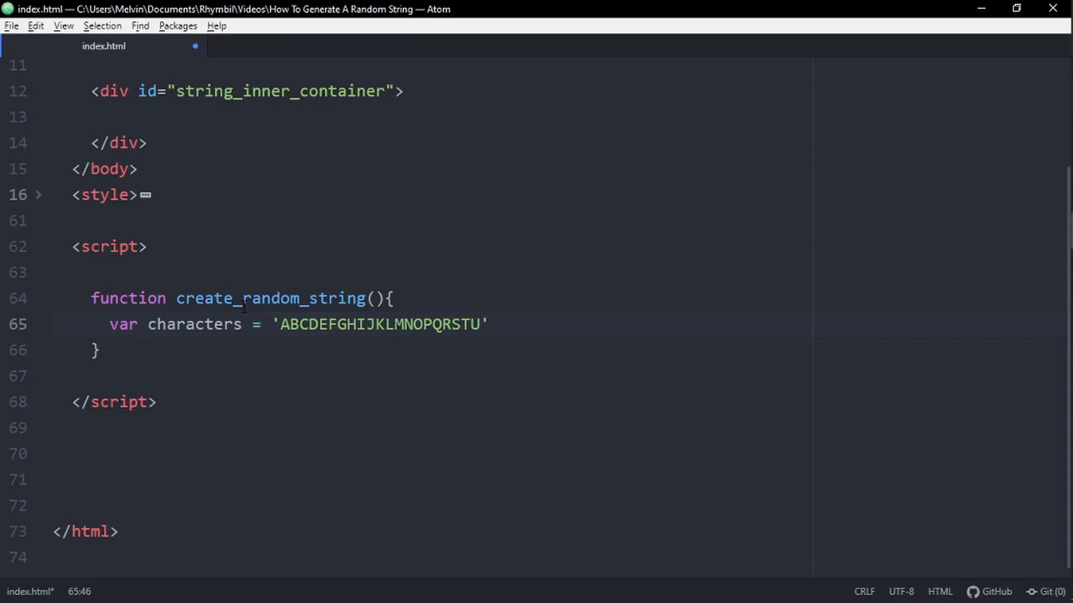
text(VWXYZ)
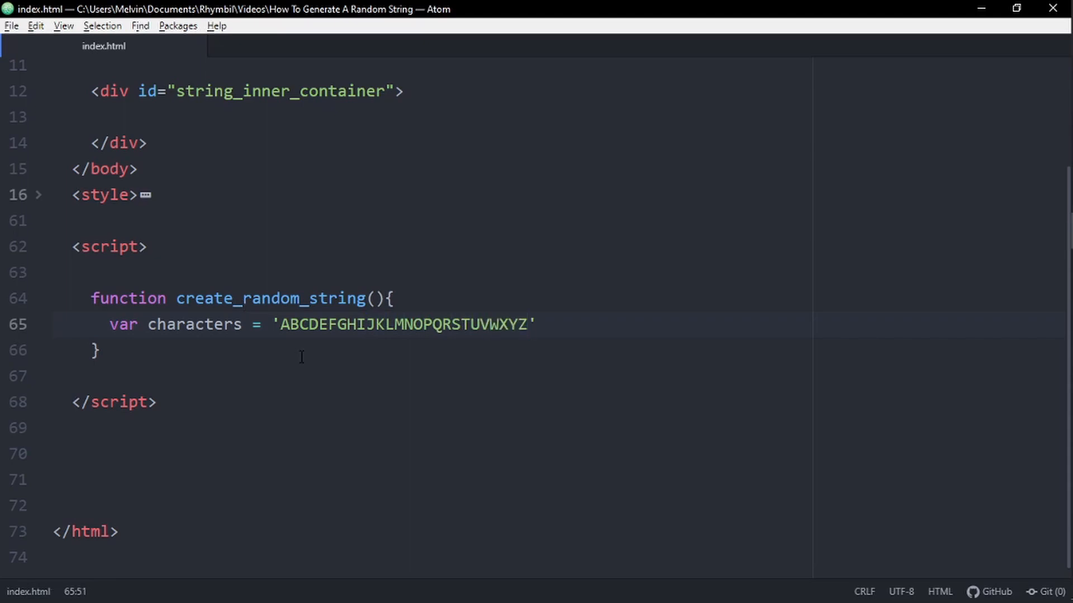
text(01234)
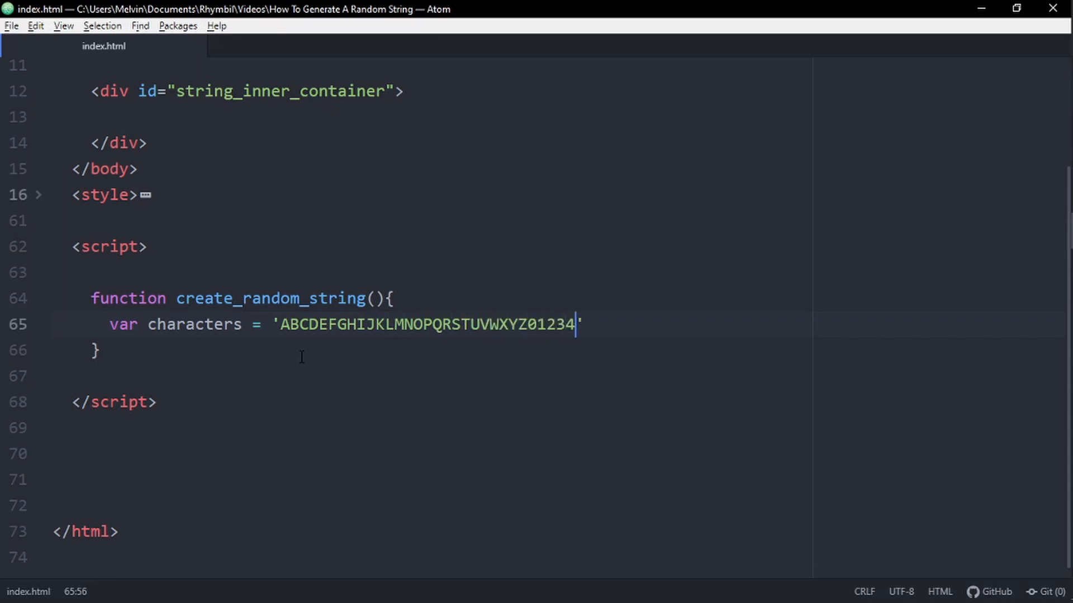
text(56789)
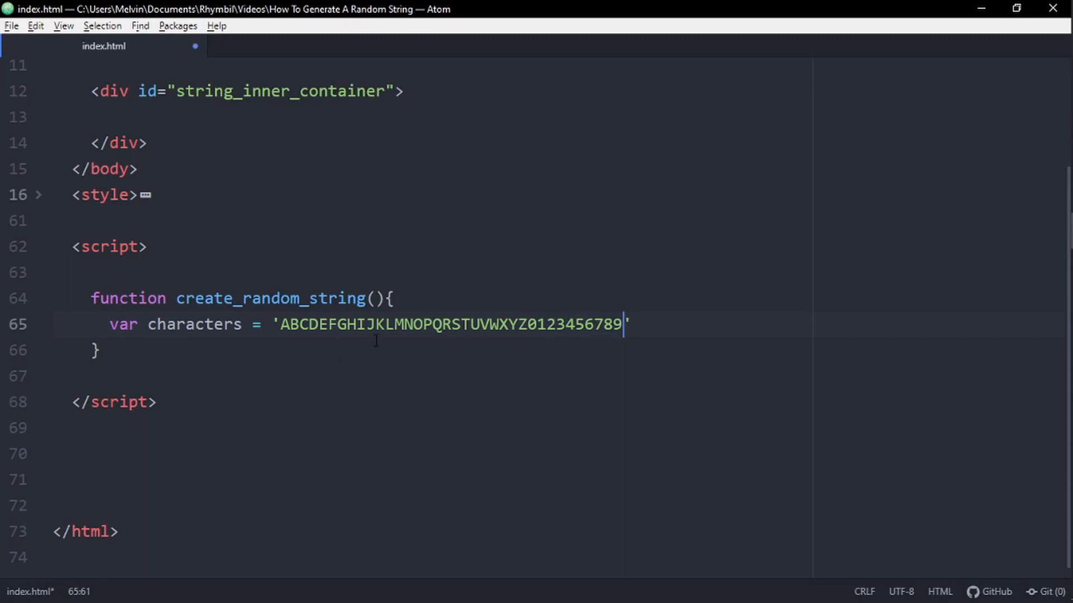
key(ctrl+s)
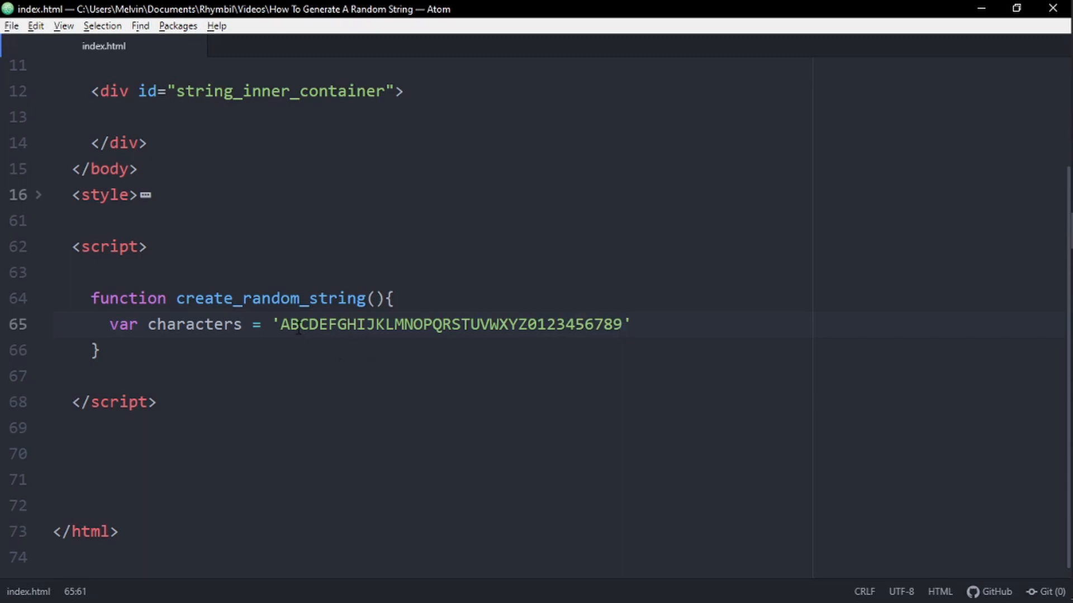
Append lowercase letters a–z to the characters string
click(299, 325)
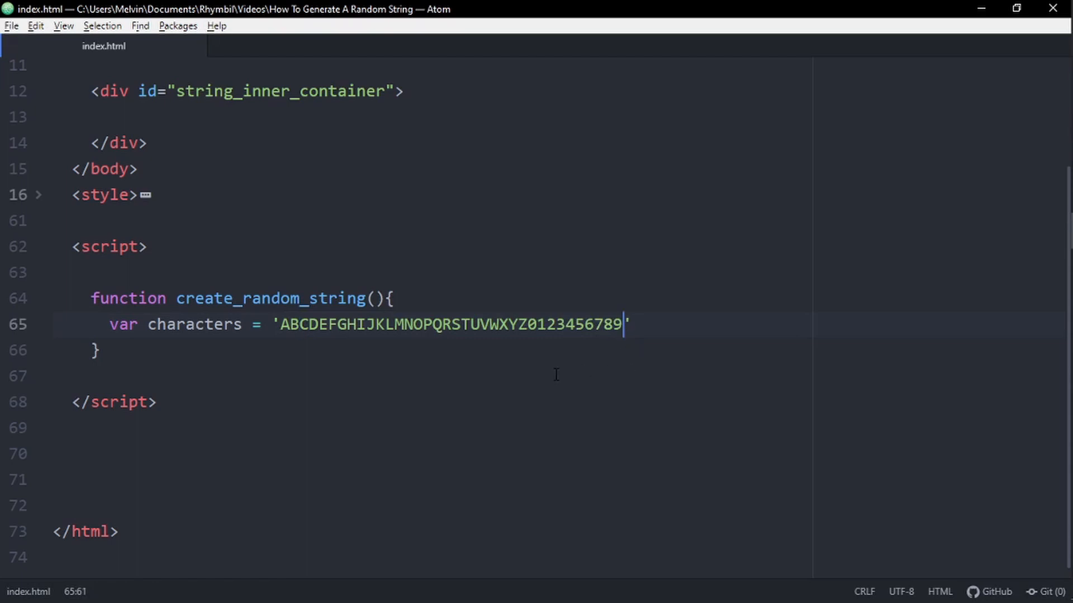
text(abcd)
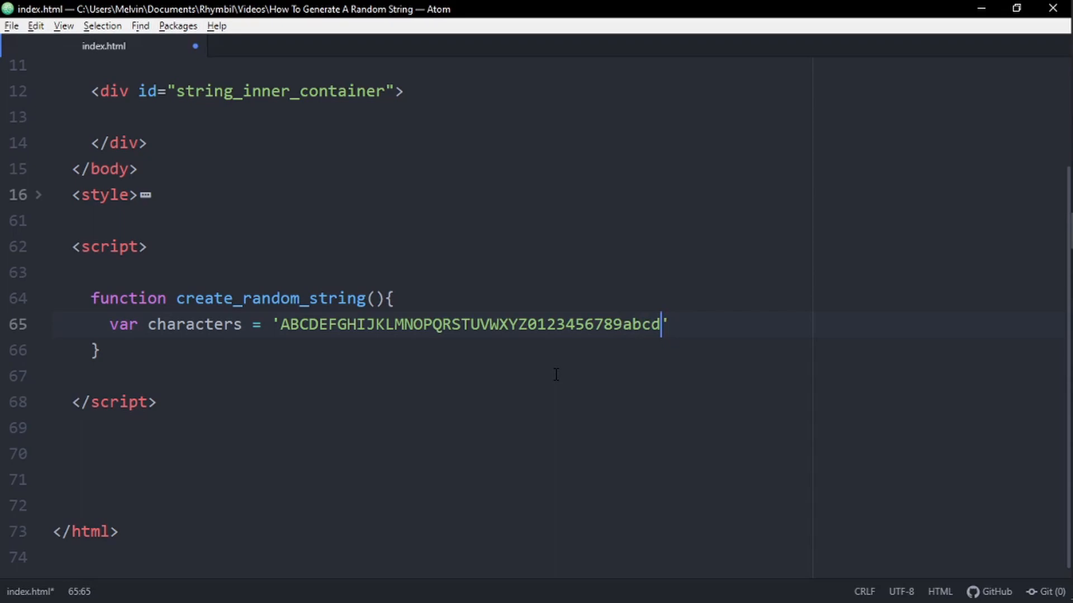
text(efghij)
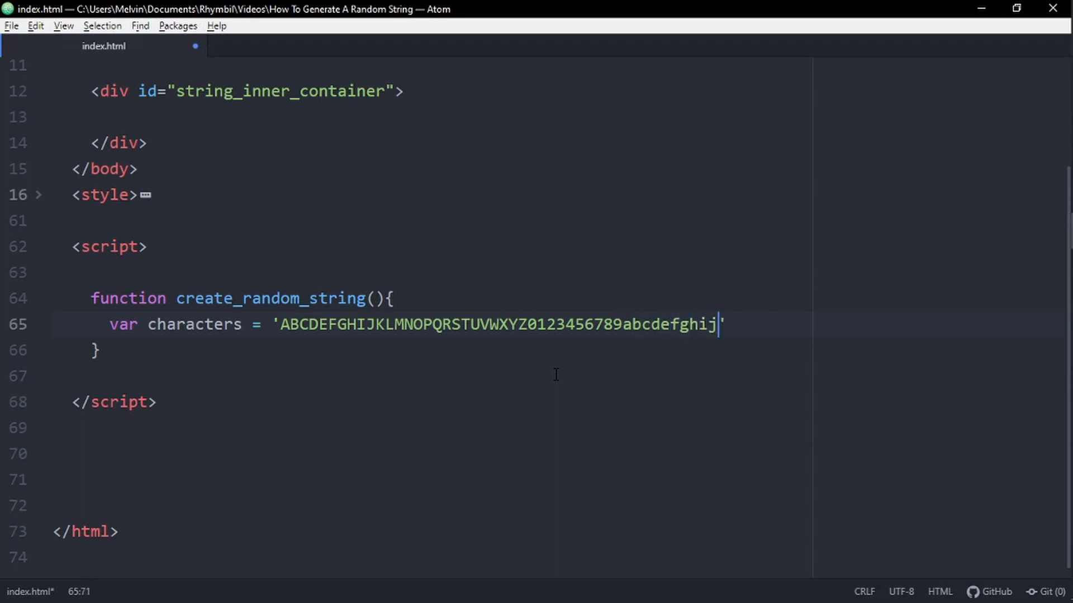
text(klmnop')
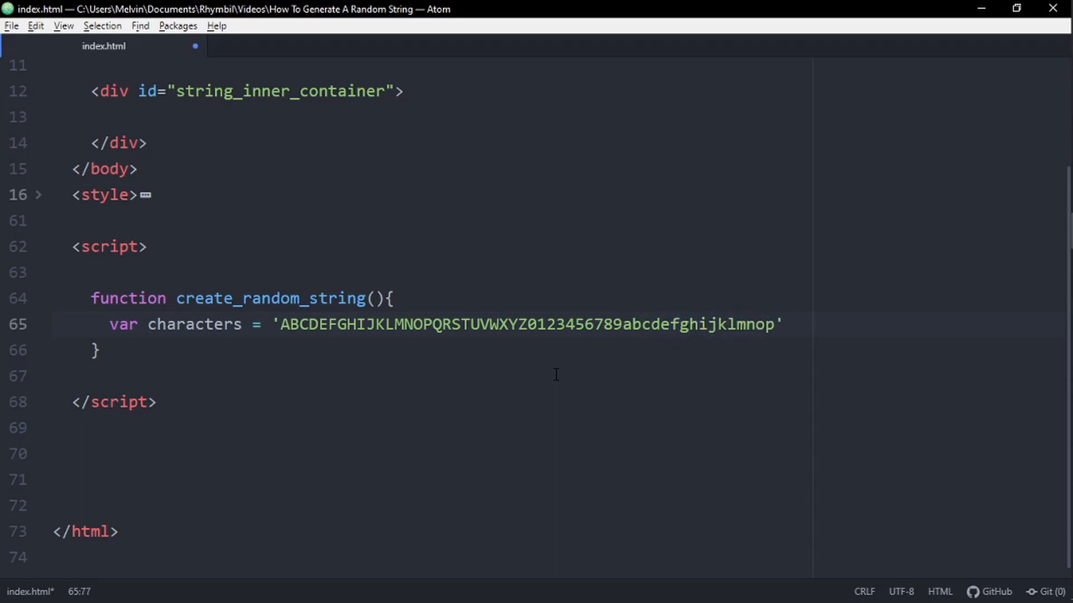
text(qr)
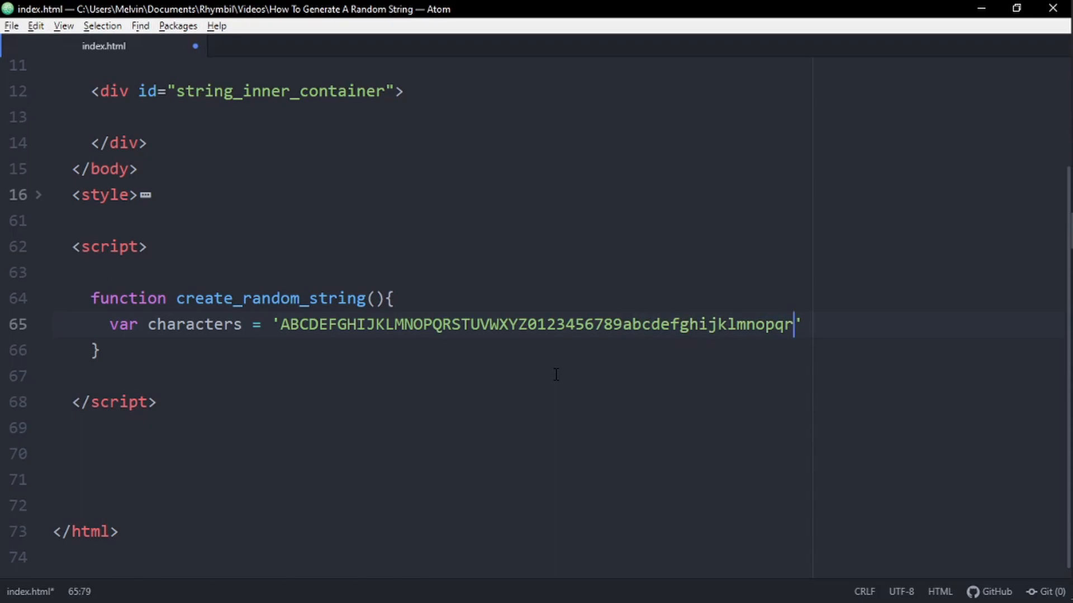
text(stuvwx)
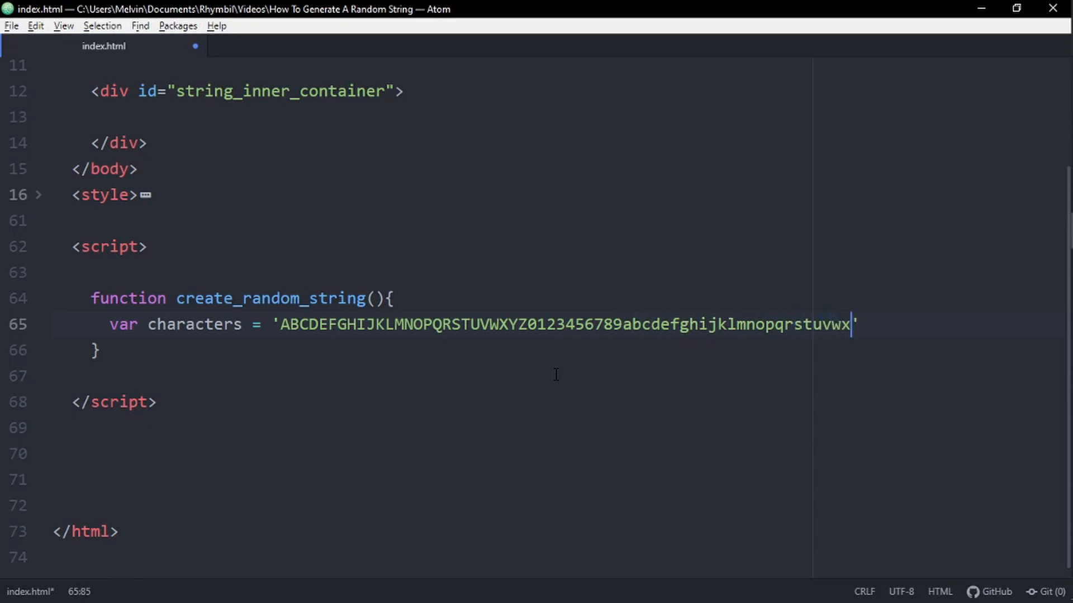
text(yz)
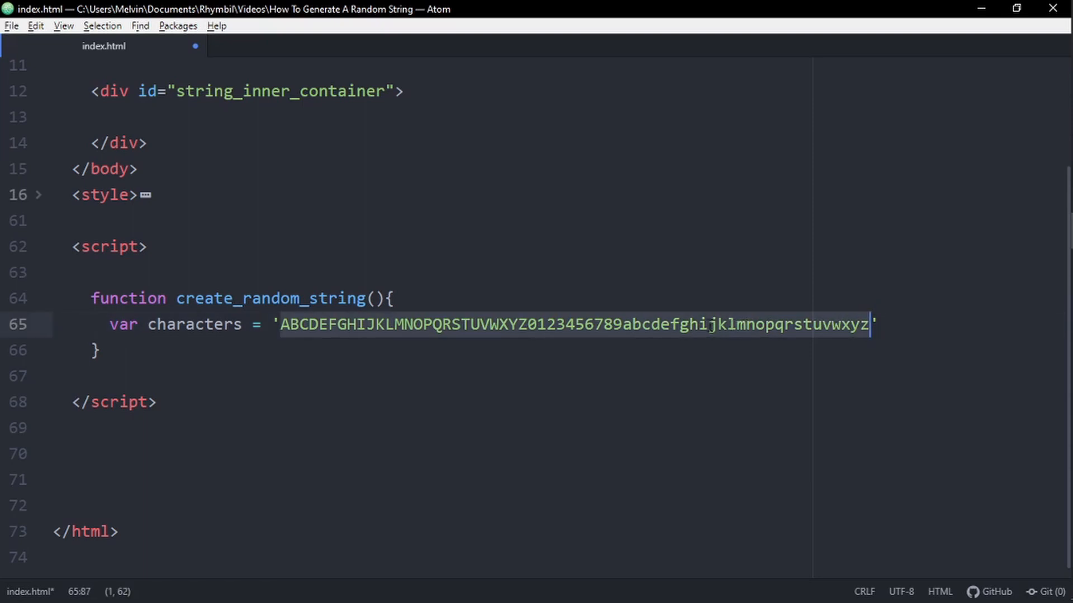
Write for(var i, i = 0; i < characters.length; i++){ after the characters variable
text(for)
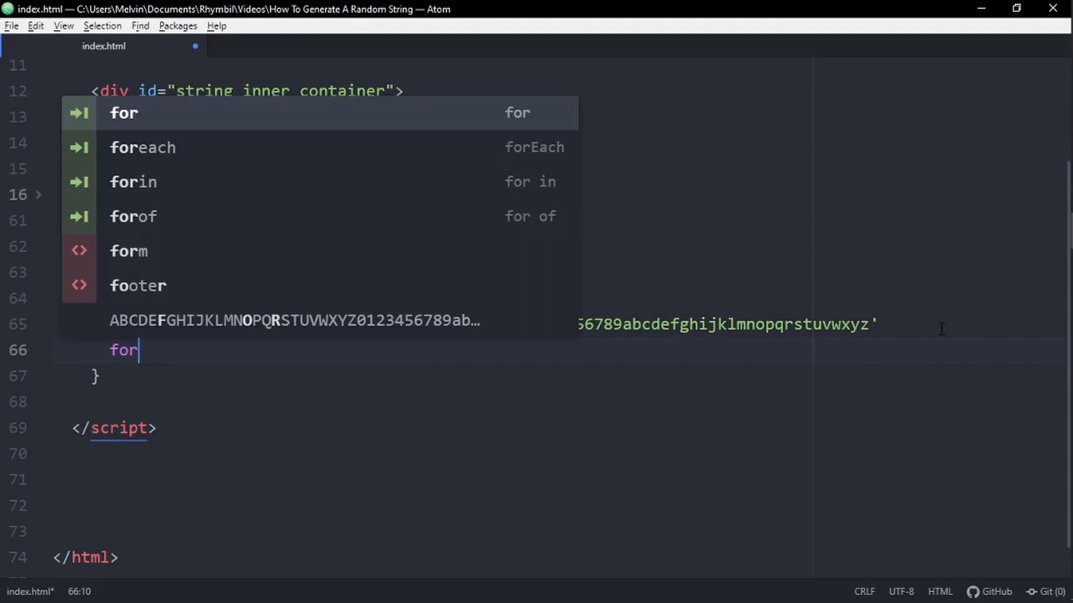
text((var i, i = 0; i <)
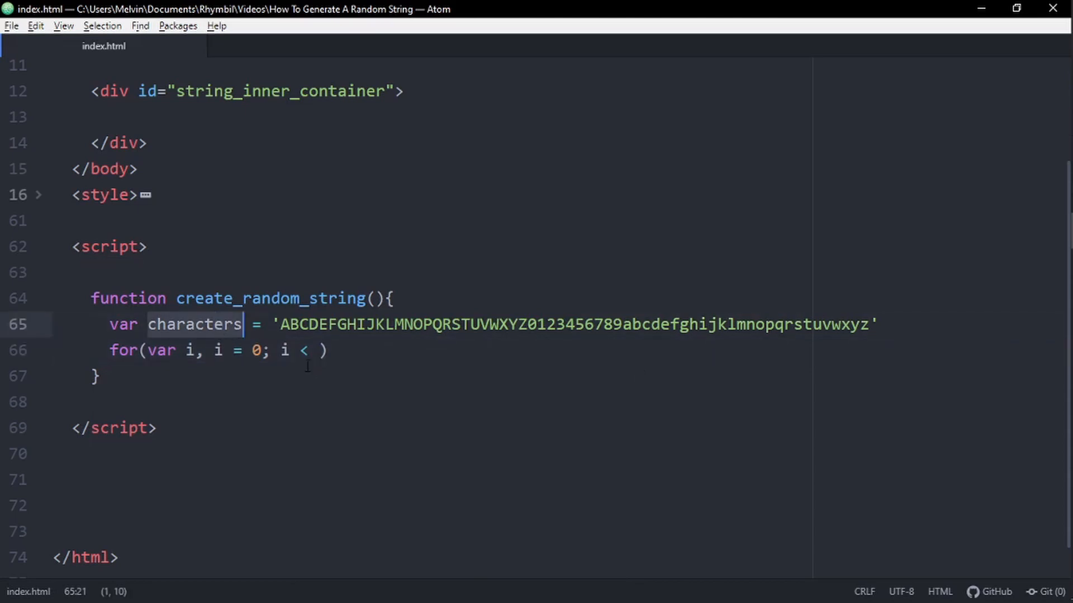
text(characters.leng)
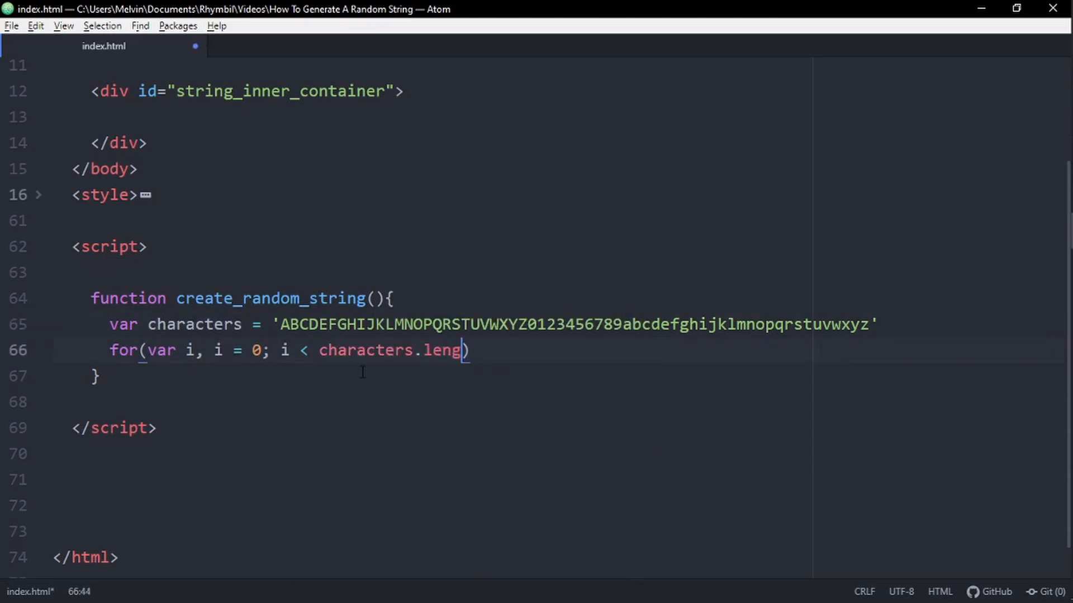
text(th; i+)
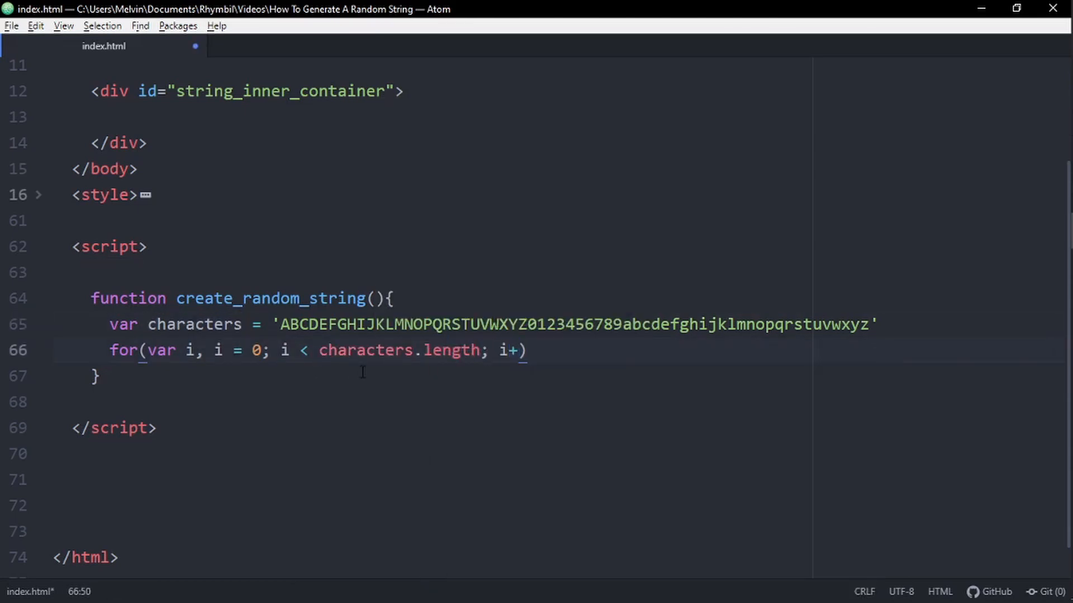
text(+{)
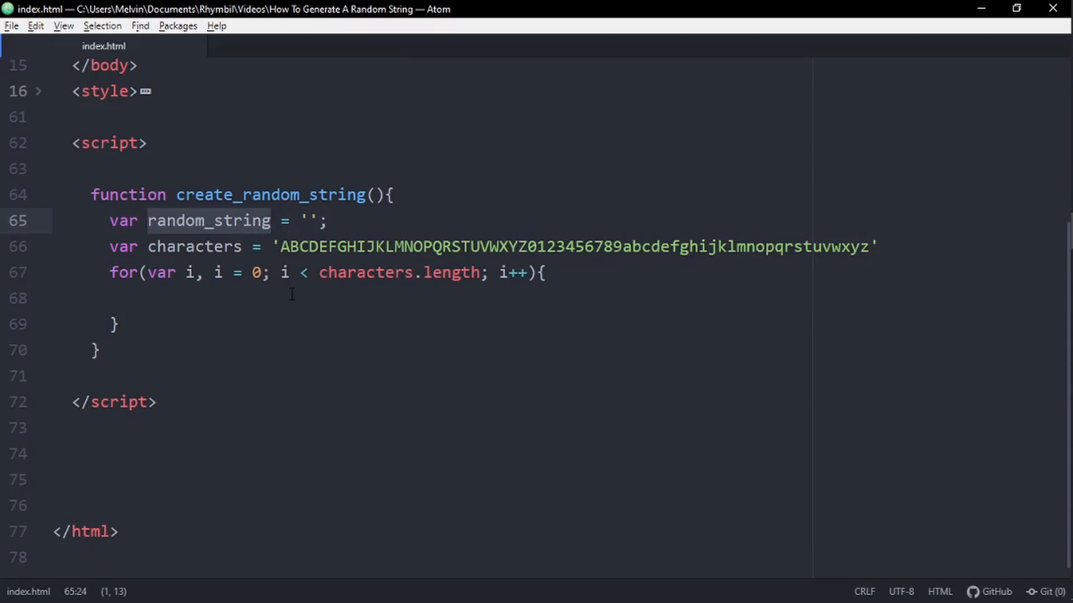
Type the random_string variable name into the function body
text(random_string +=)
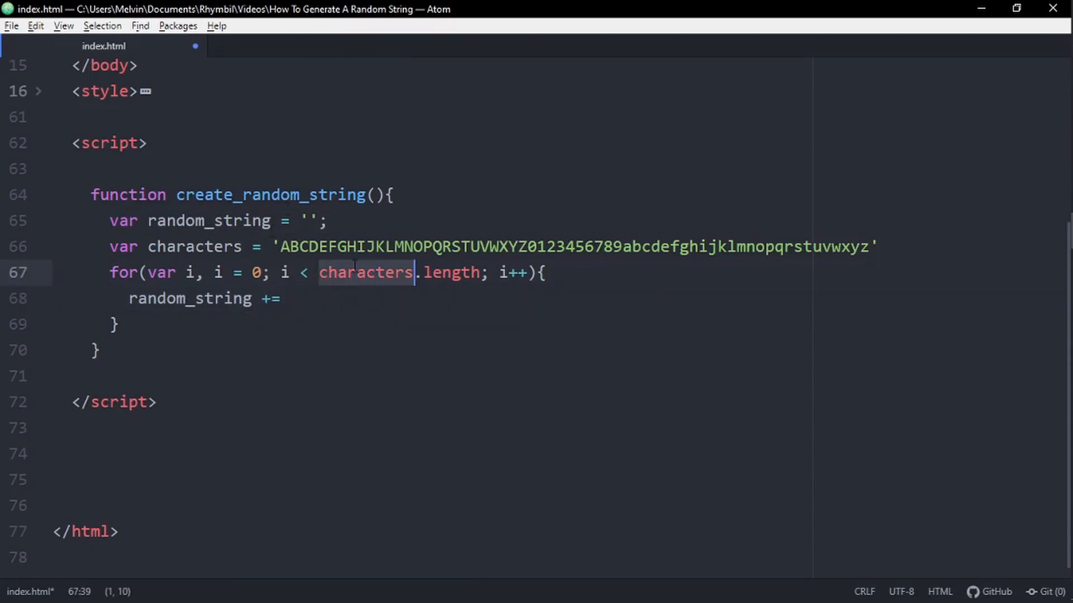
Append characters.charAt(Math.floor(Math.random() * characters.length)) to random_string in the loop
text(characters)
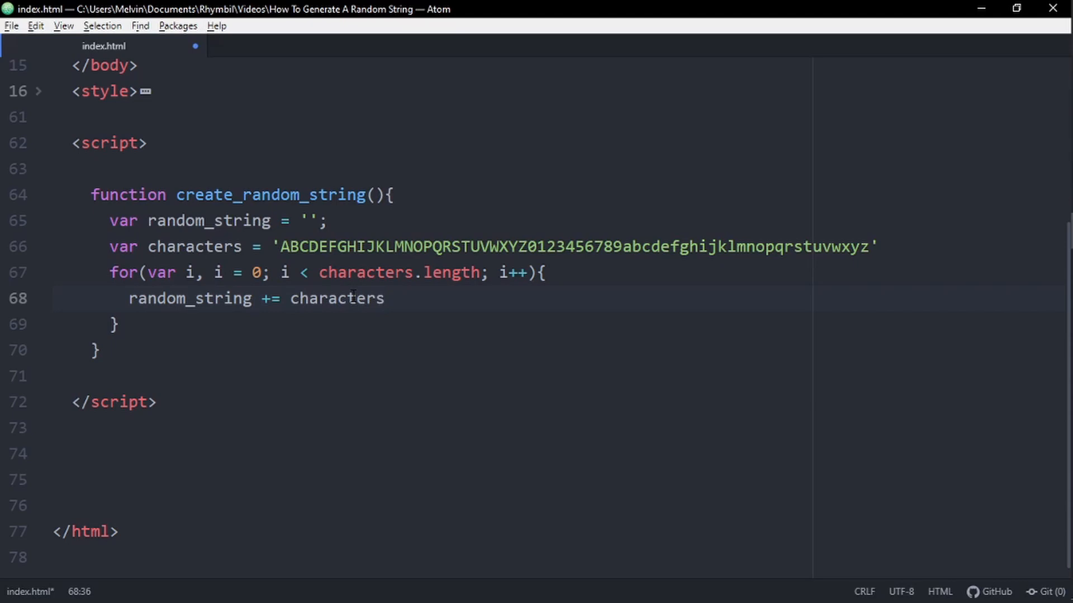
text(.char)
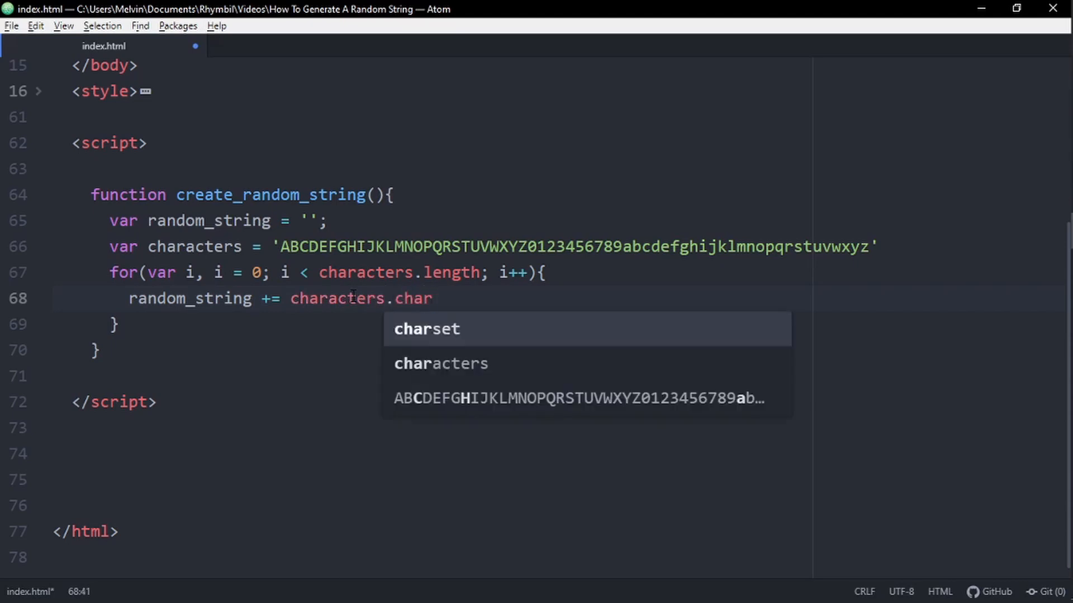
text(At)
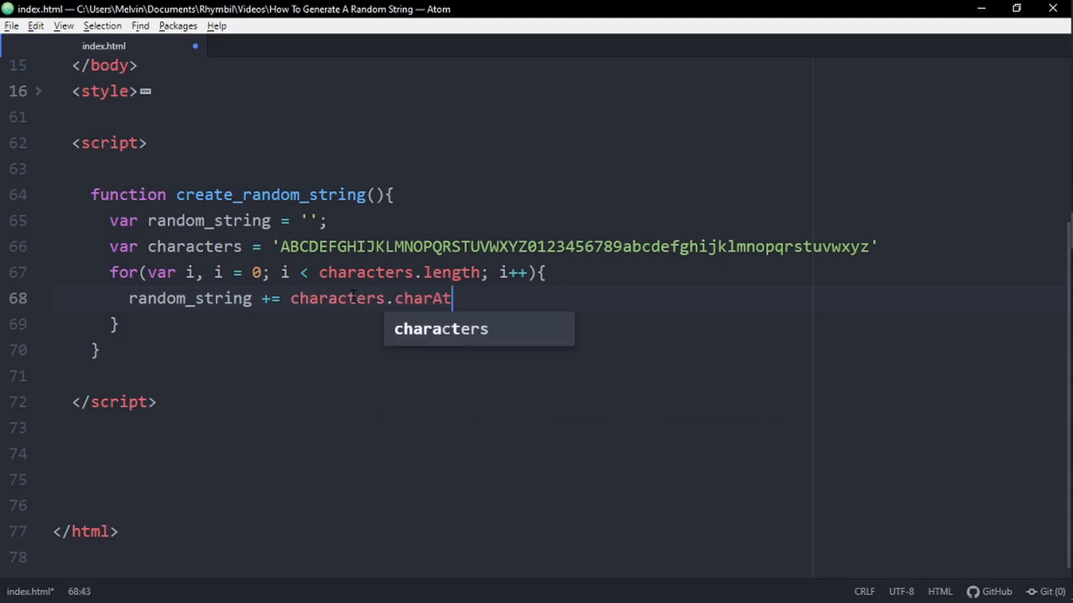
text((Math)
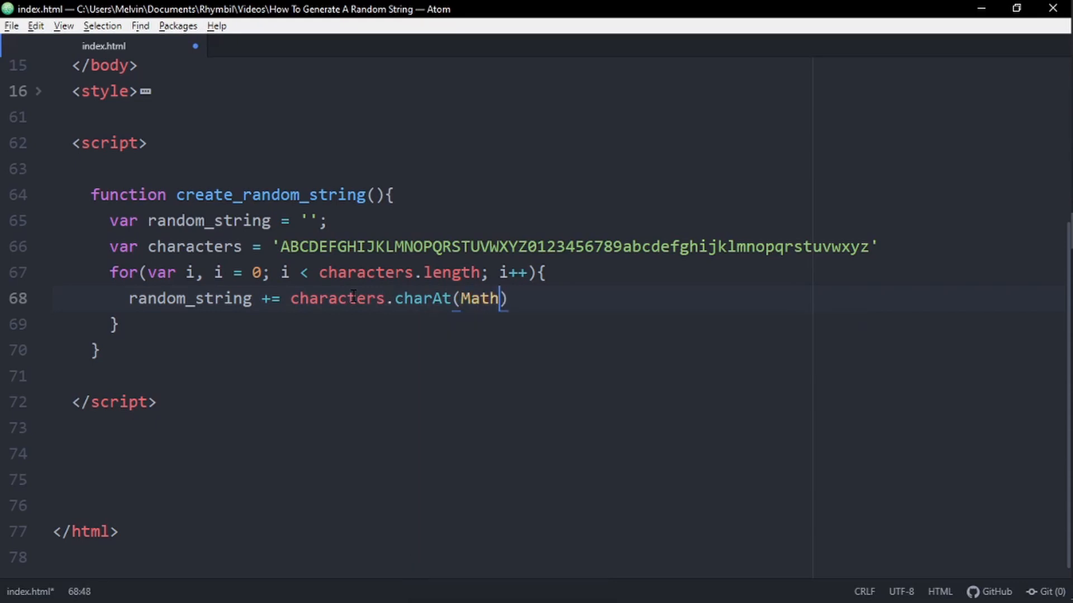
text(.floo)
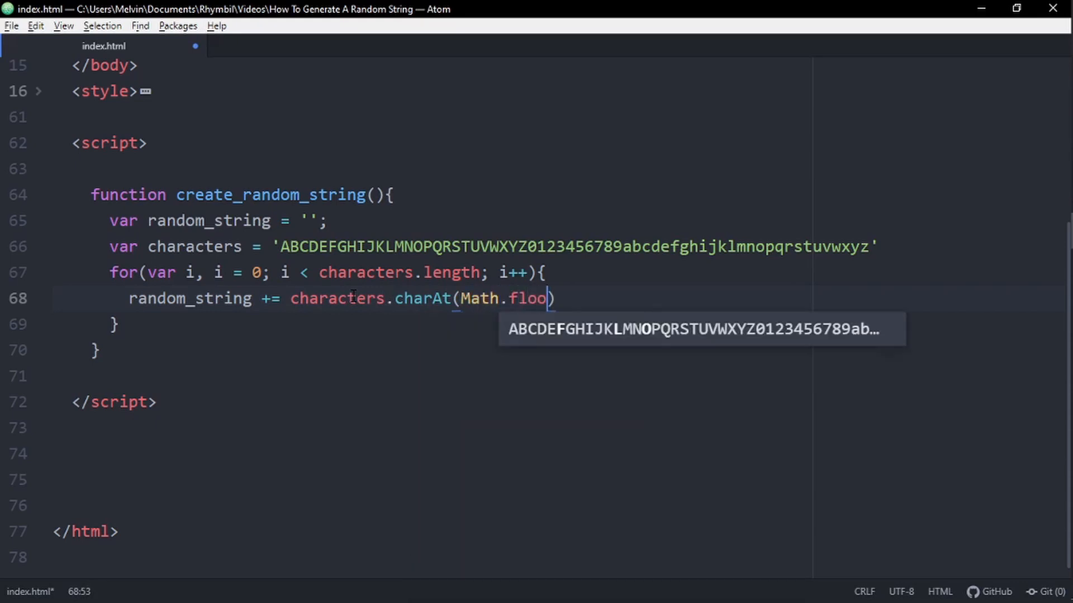
text(r)
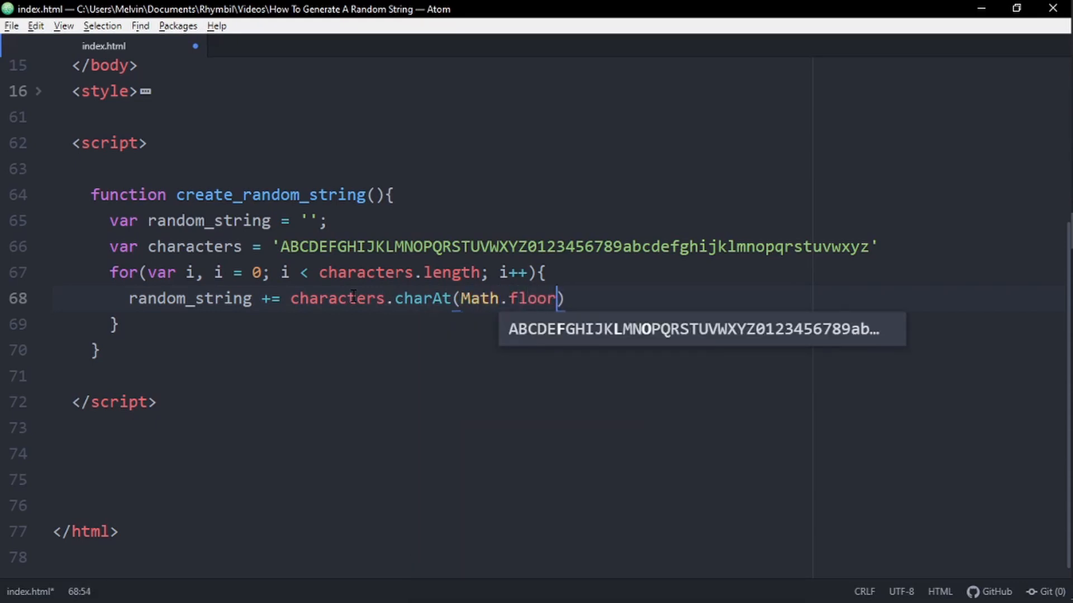
text((Math.))
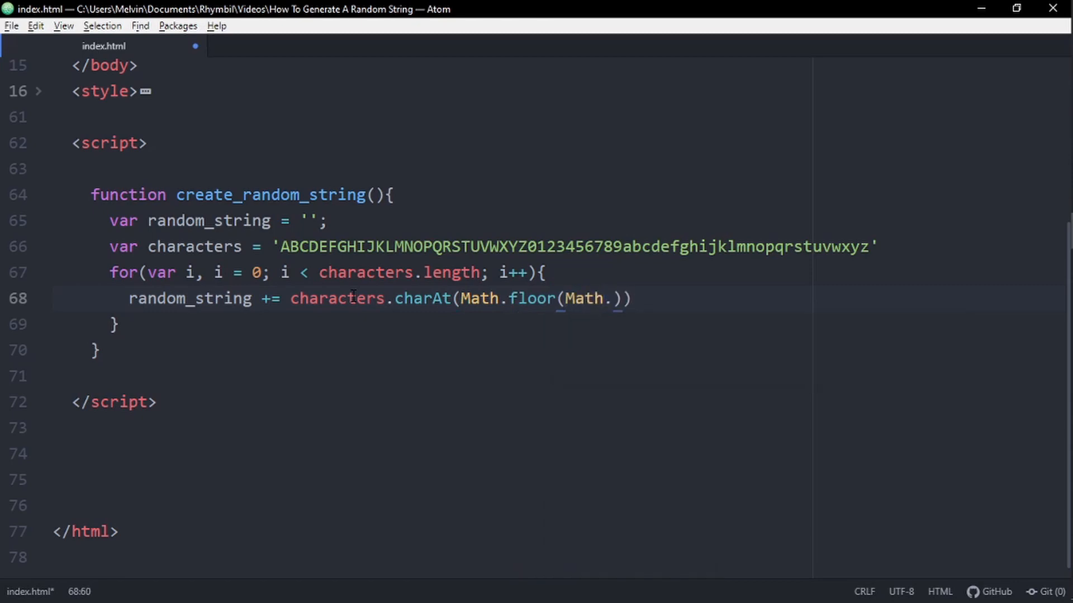
text(random() *)
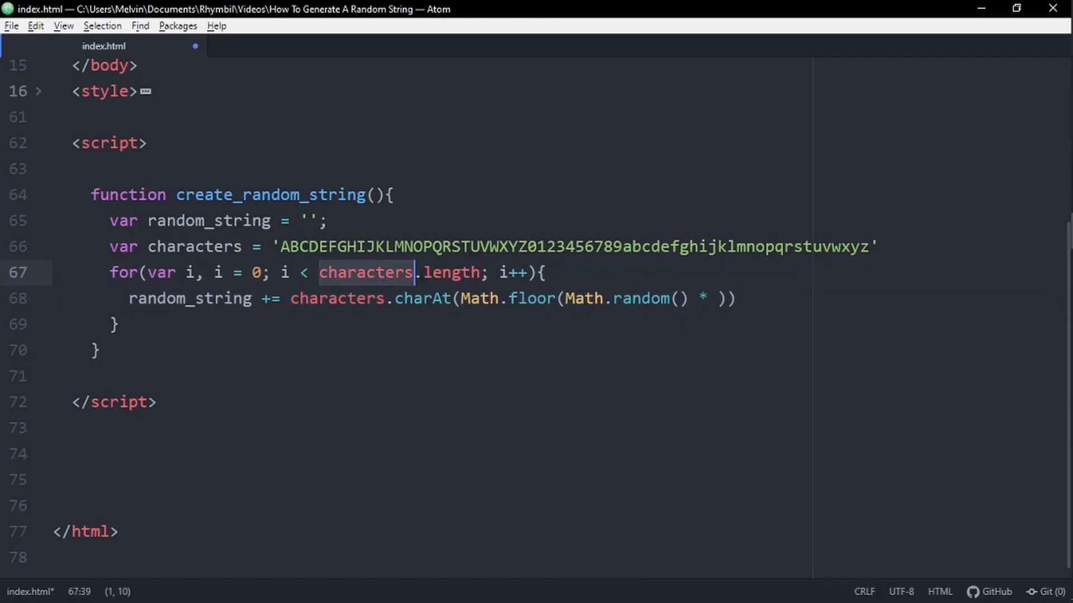
text(characters.length)
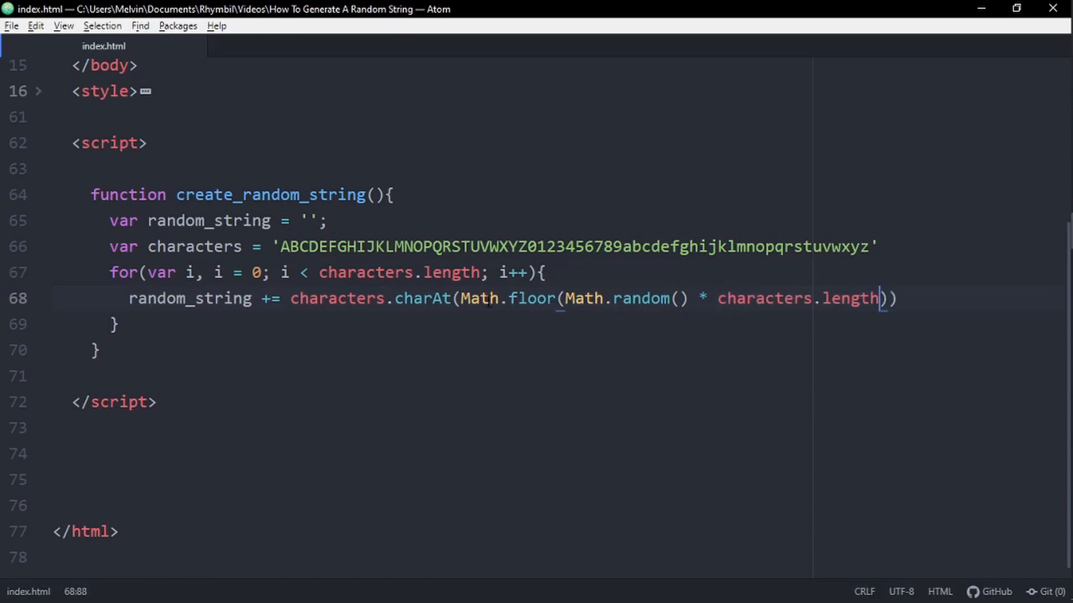
Add console.log(random_string) after the character-appending line
click(574, 298)
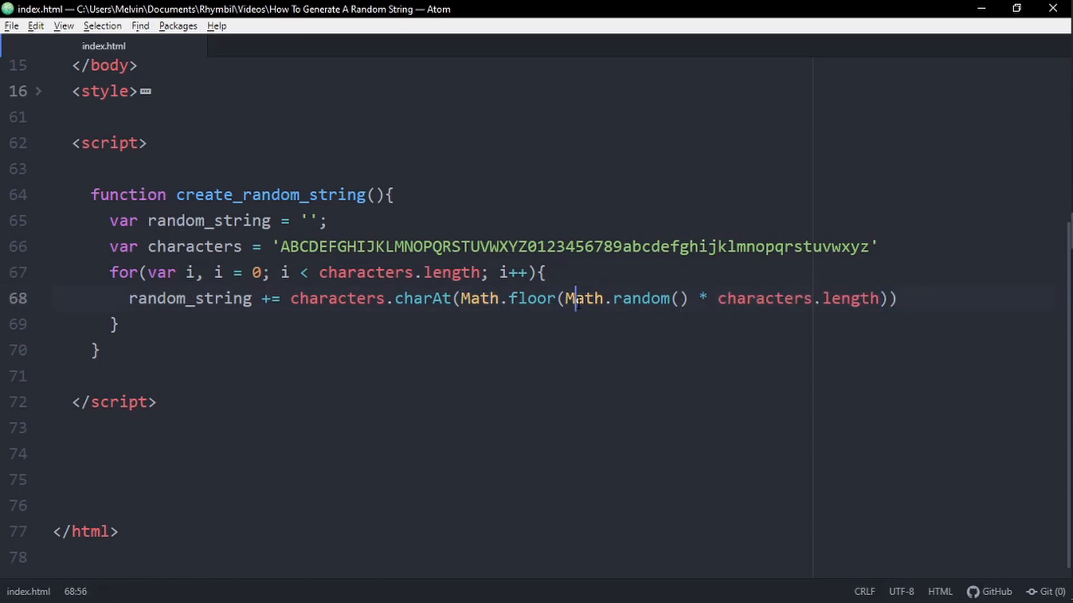
click(765, 299)
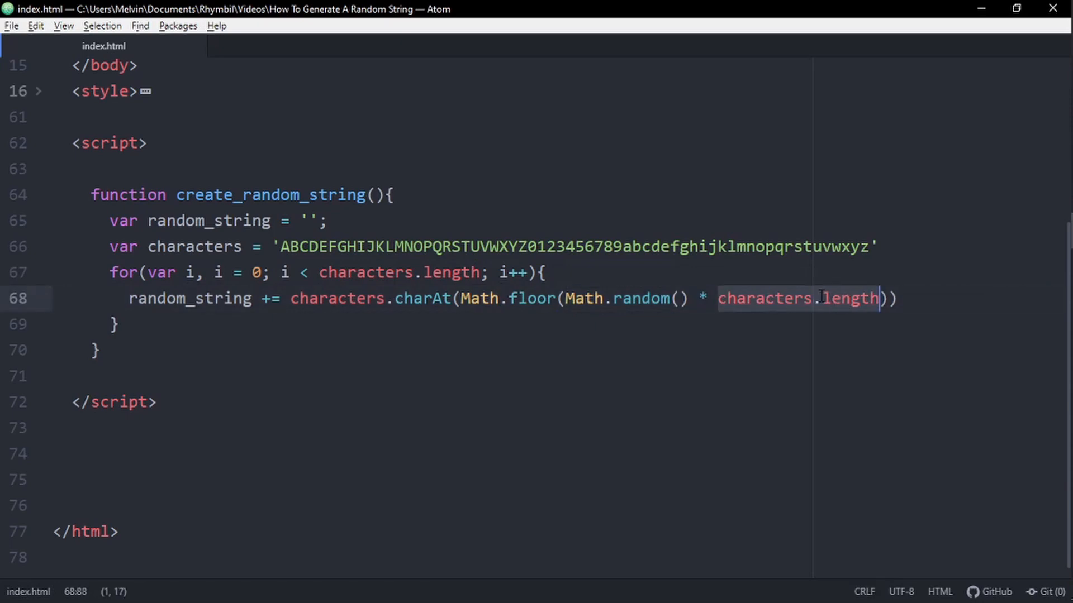
click(903, 299)
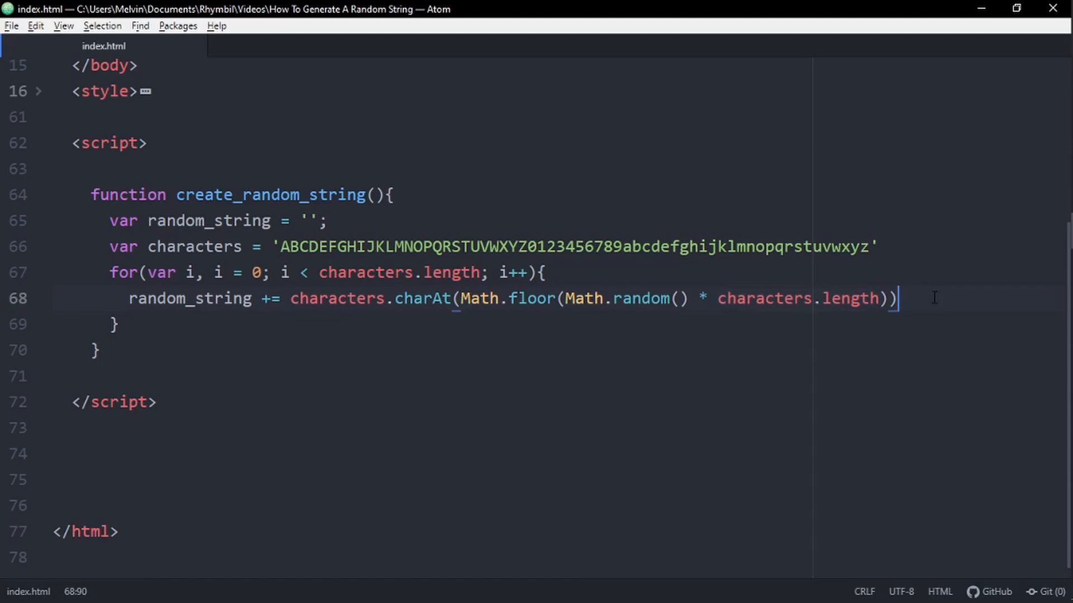
text(console.)
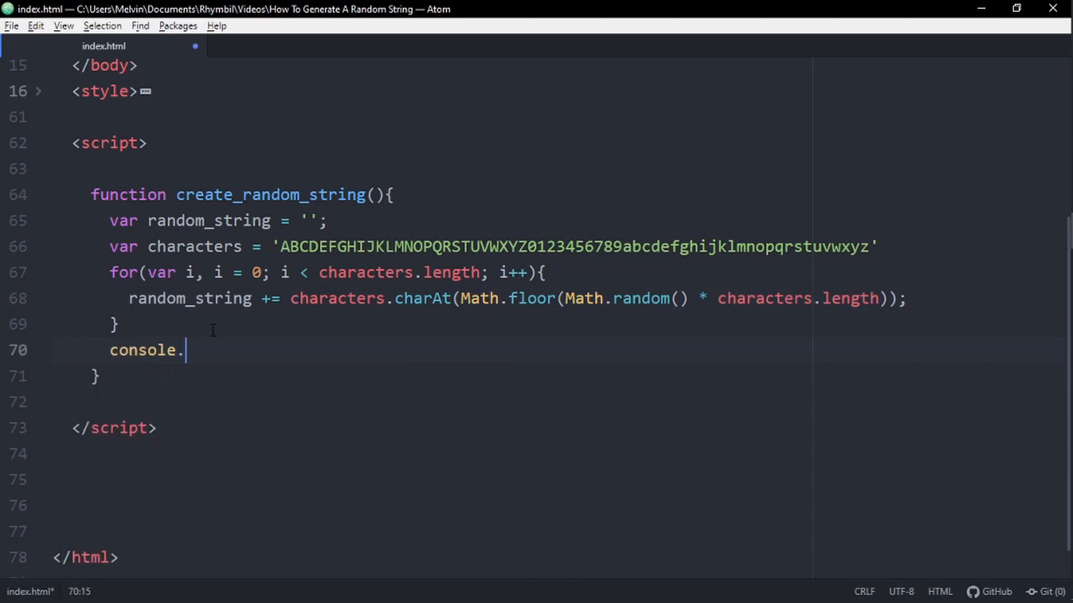
text(log(random_string))
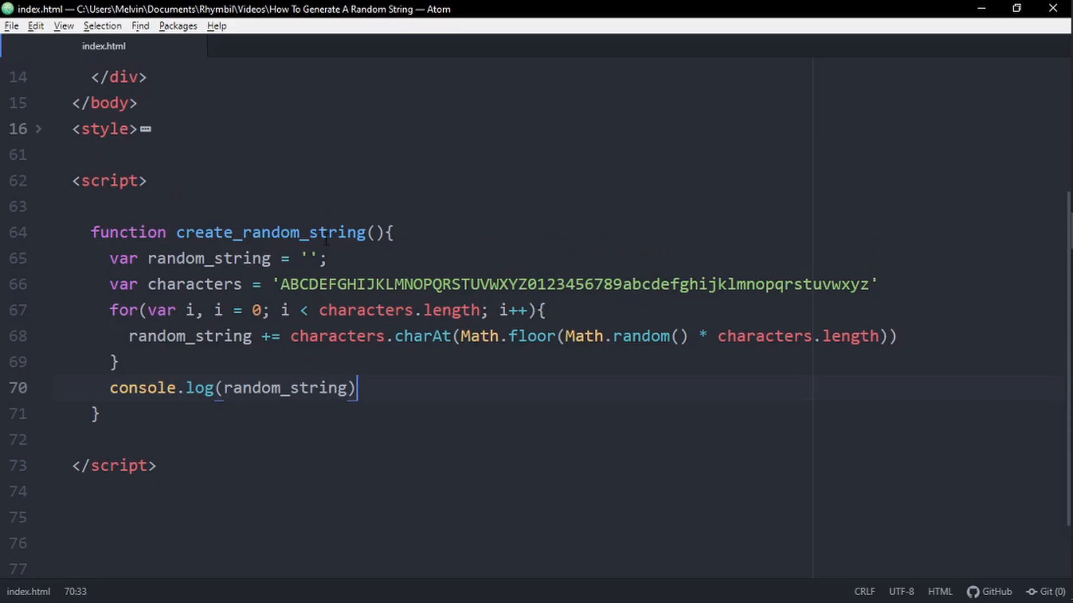
Call create_random_string() on the blank line above the function
double_click(267, 232)
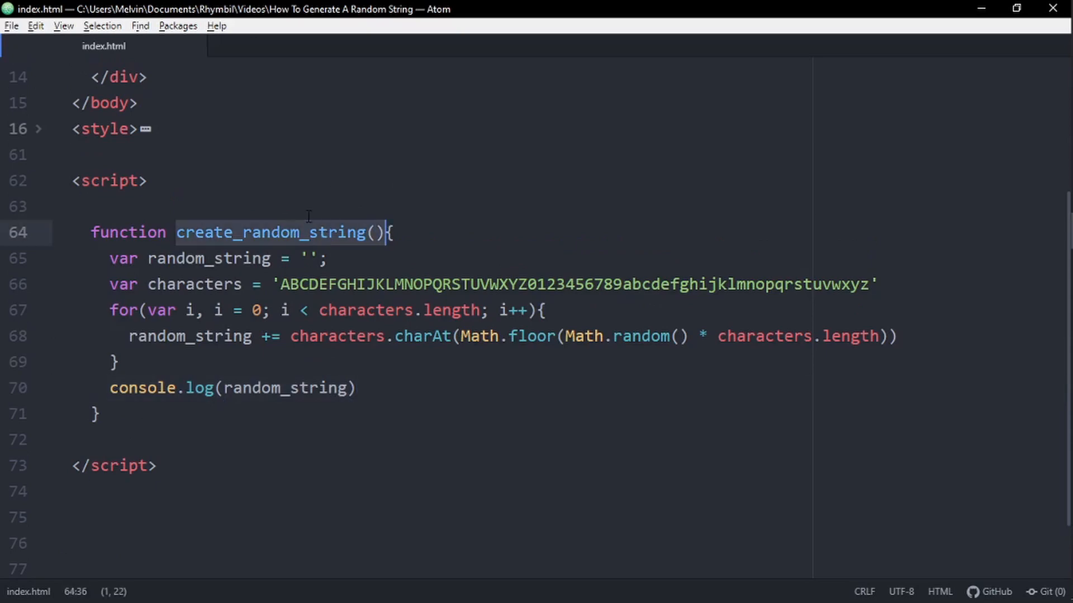
click(293, 206)
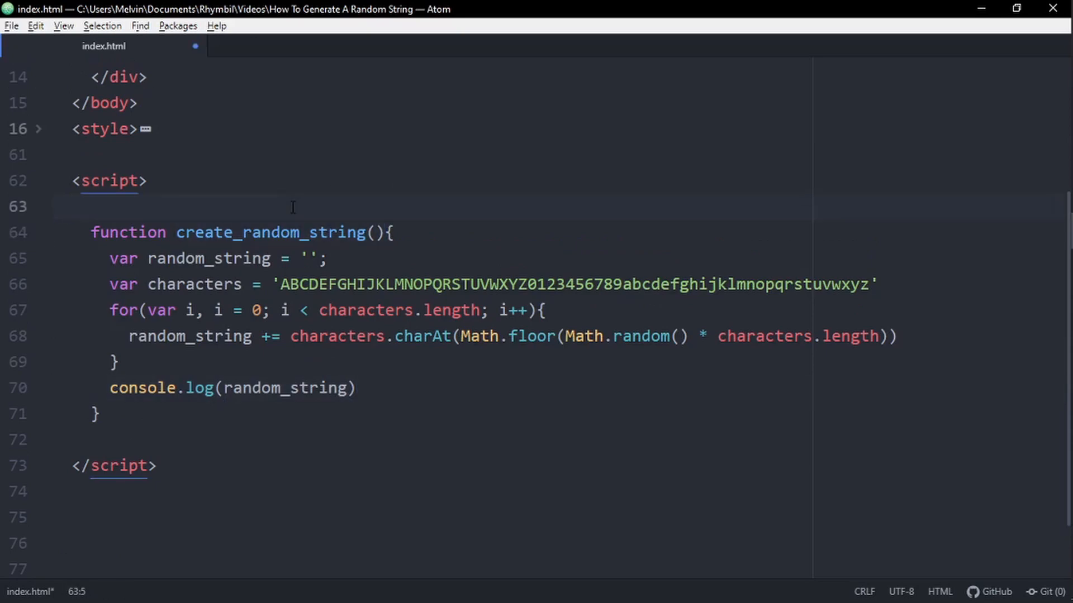
text(create_random_string())
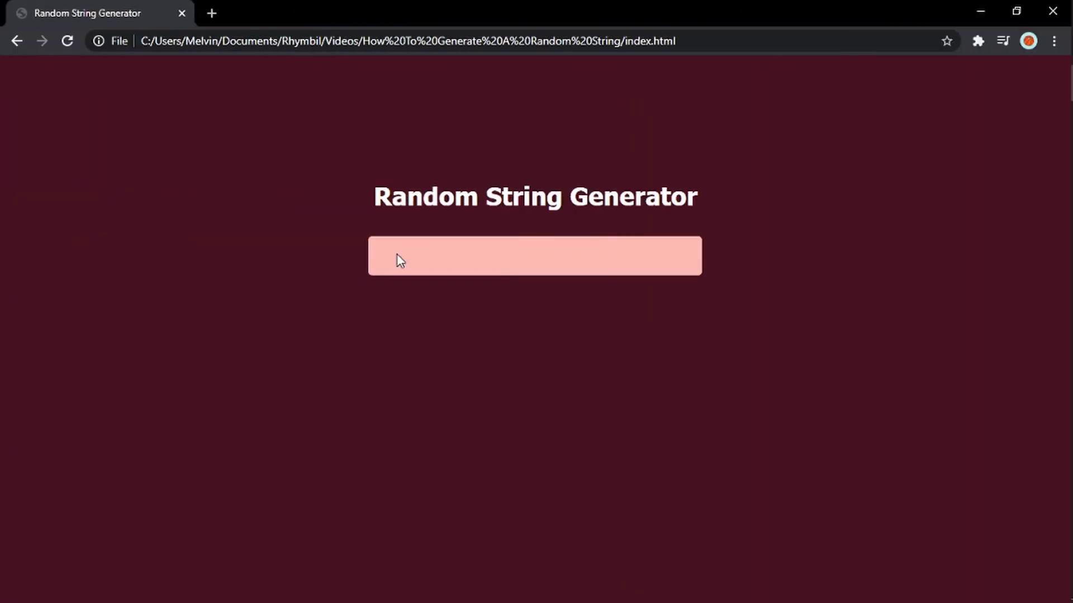
Open DevTools on the Random String Generator page via Inspect and view the Console
right_click(400, 260)
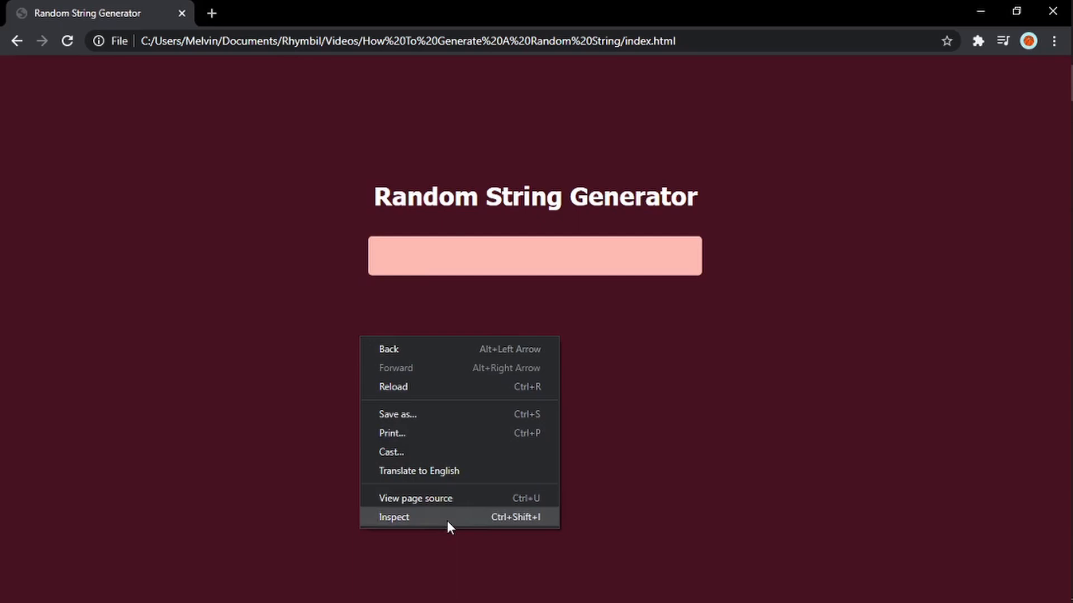
click(394, 518)
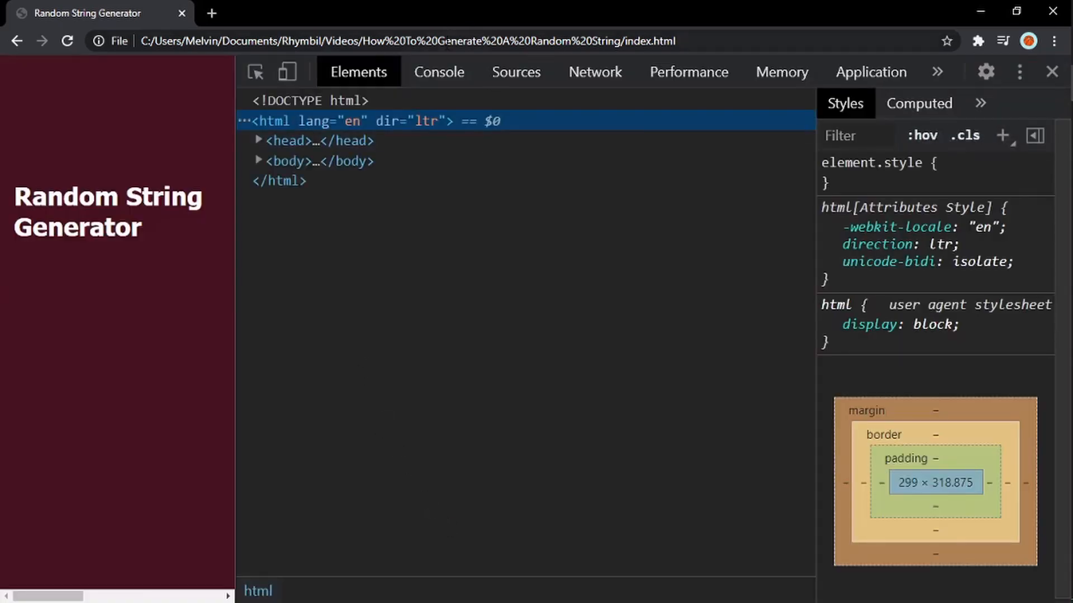
click(440, 72)
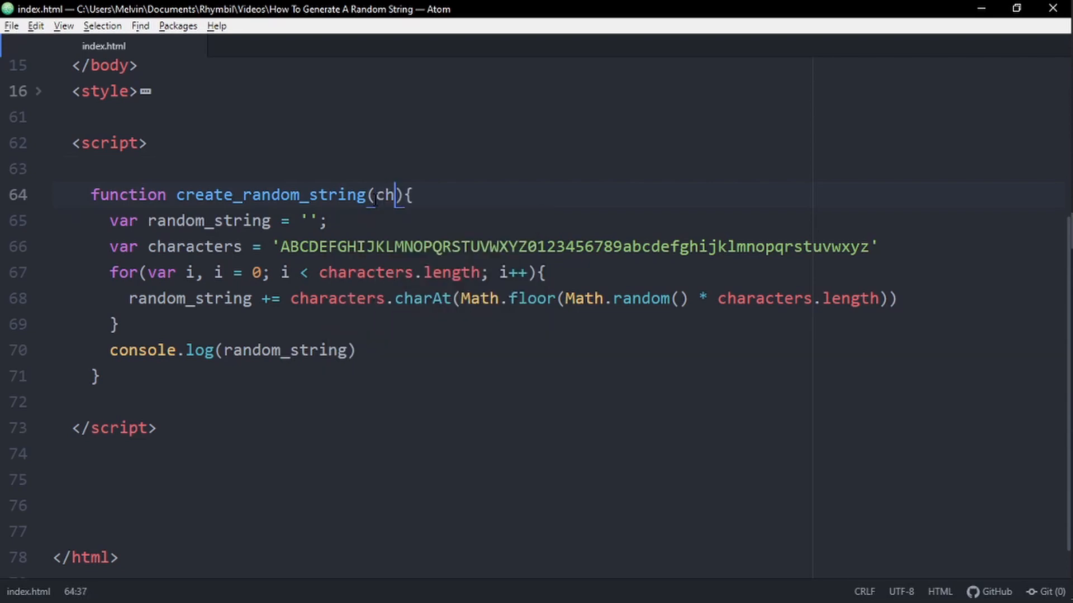
Add a string_length parameter and use it as the loop bound instead of characters.length
text(stri)
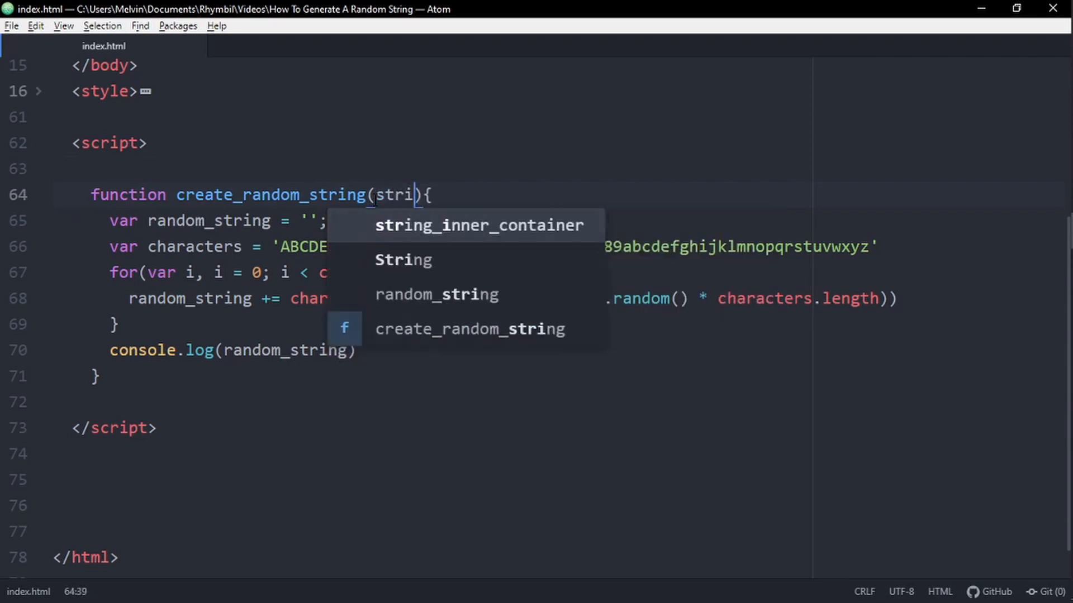
text(ng_length)
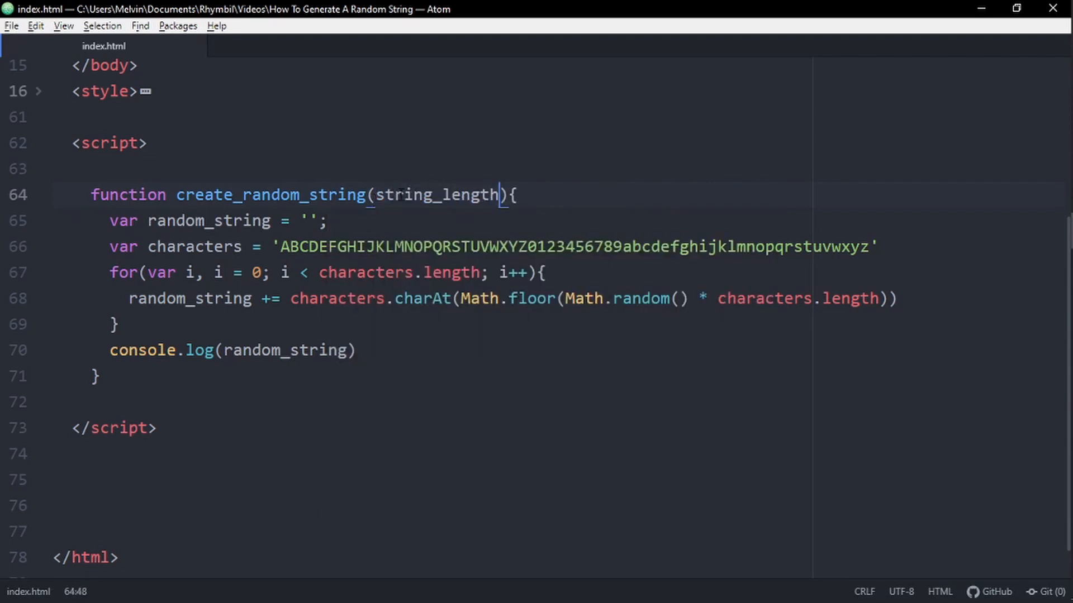
double_click(436, 195)
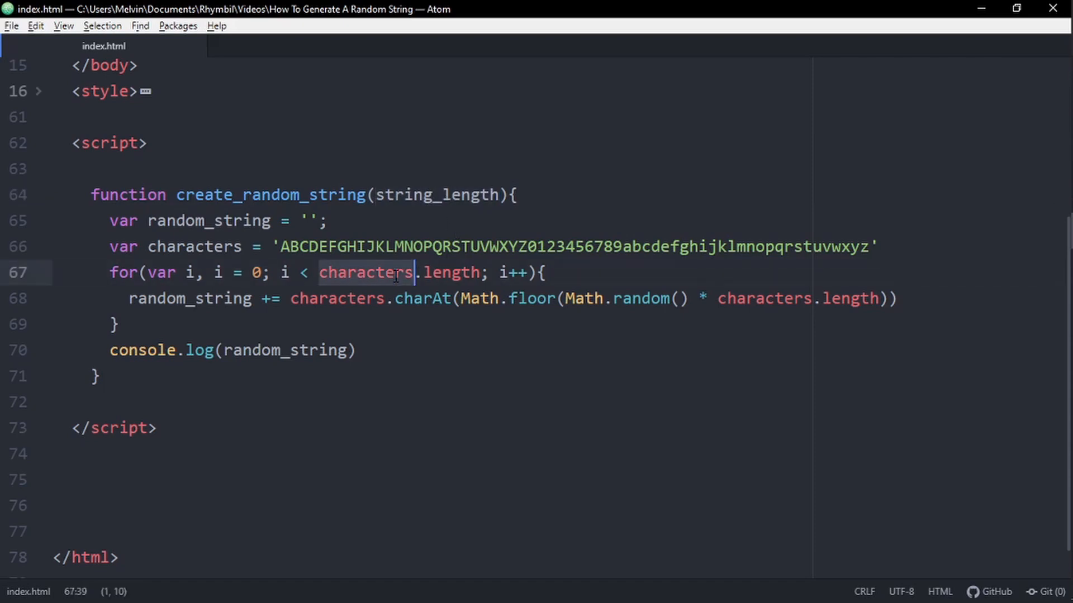
text(string_length)
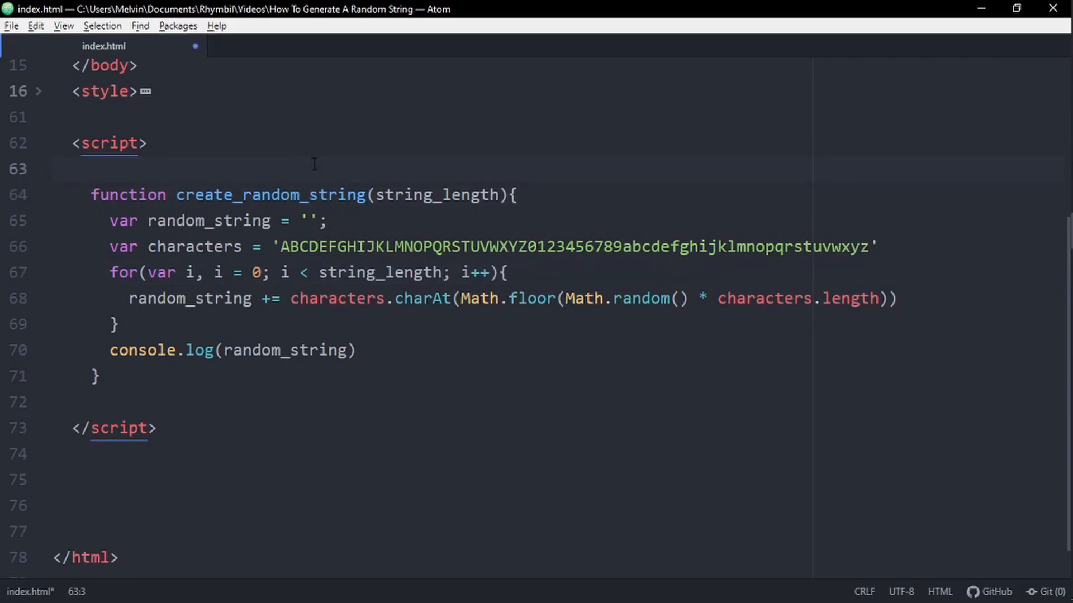
Write the call create_random_string(2) in the script and save
text(create_random_string())
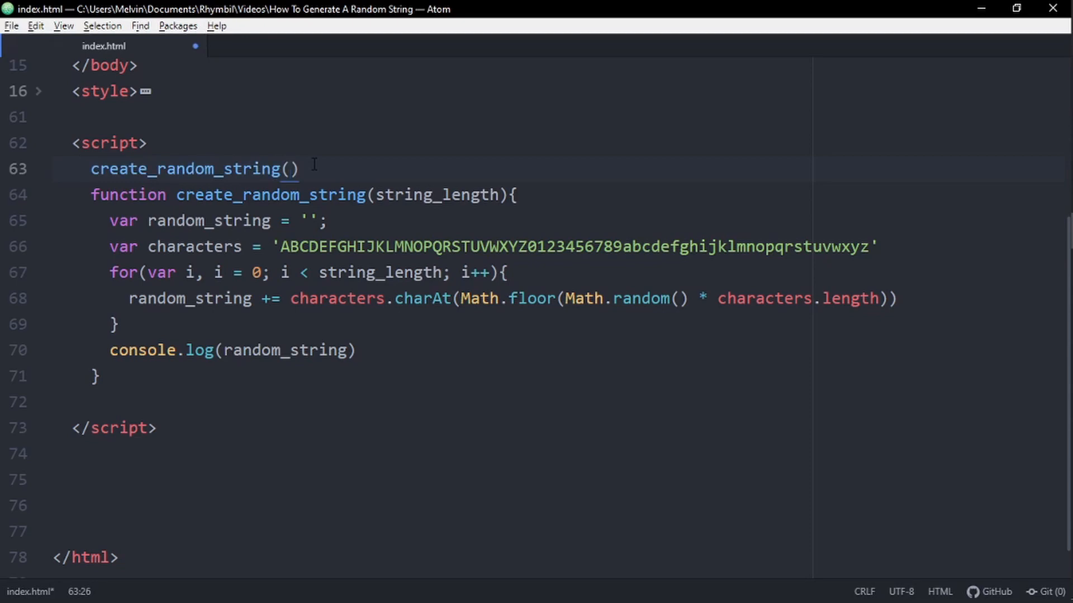
text(2)
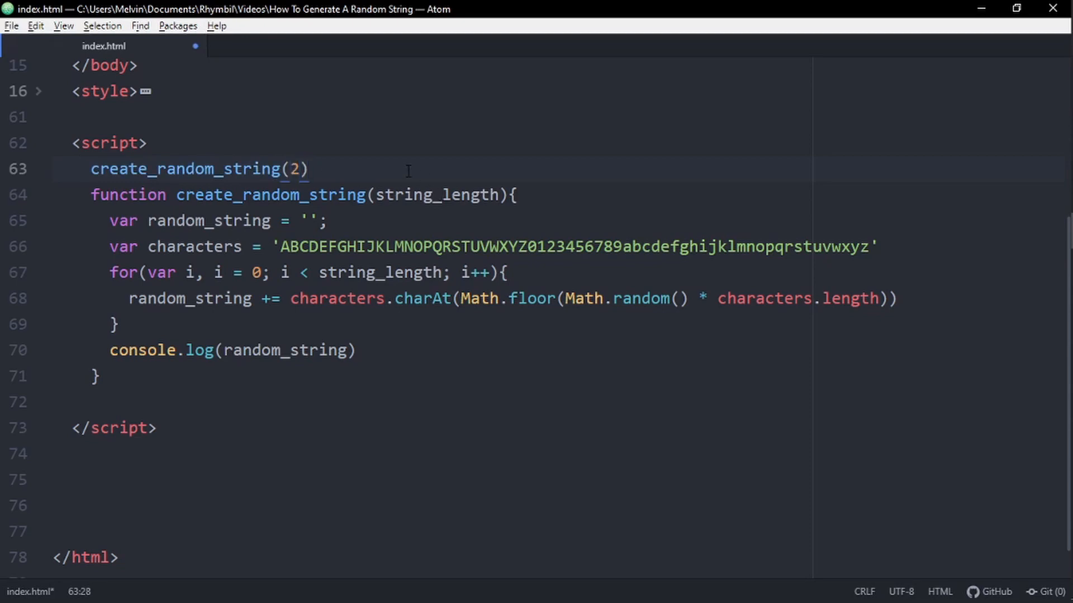
text(return )
key(Enter)
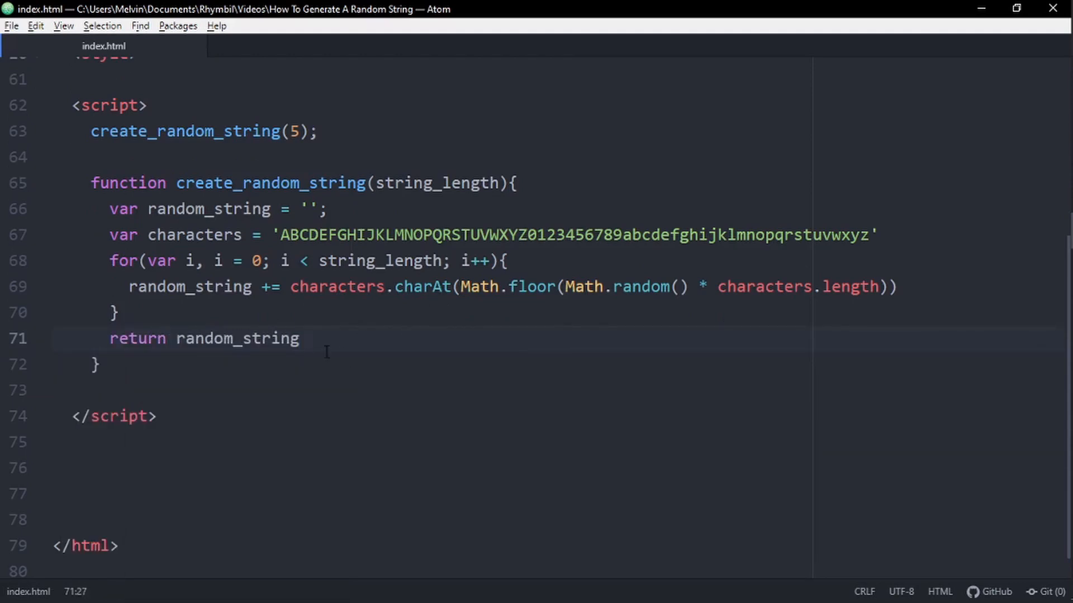
Wrap the create_random_string(5) call in console.log()
scroll(up, 3)
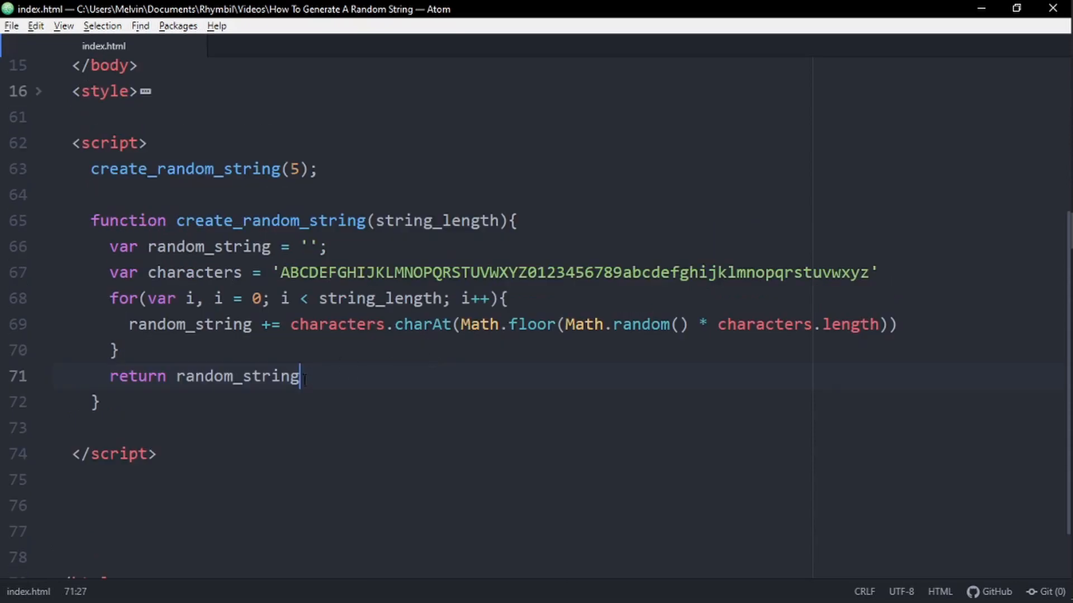
text(console.)
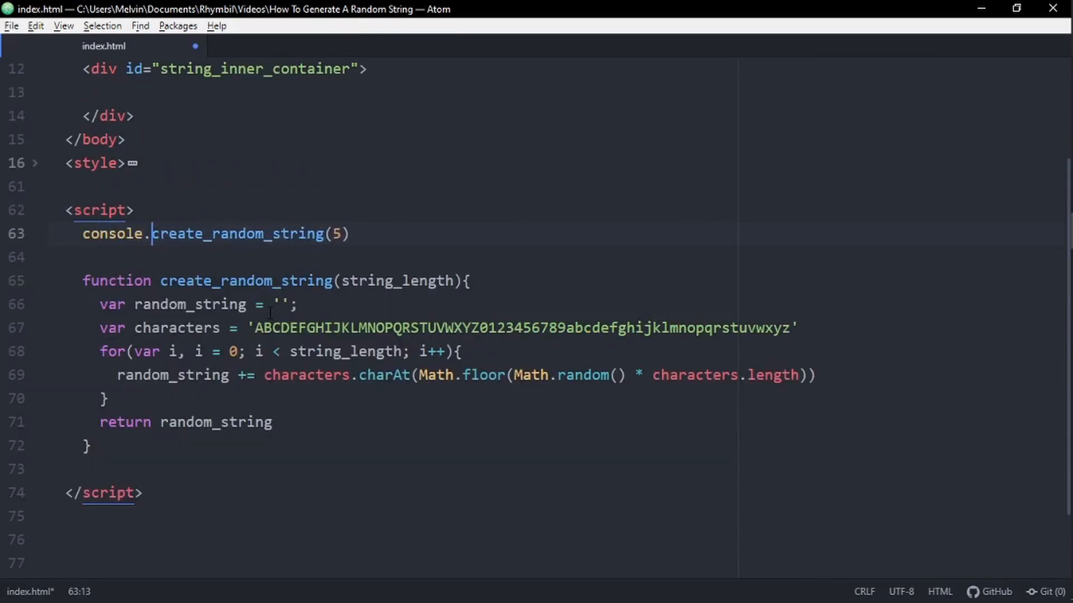
text(log()
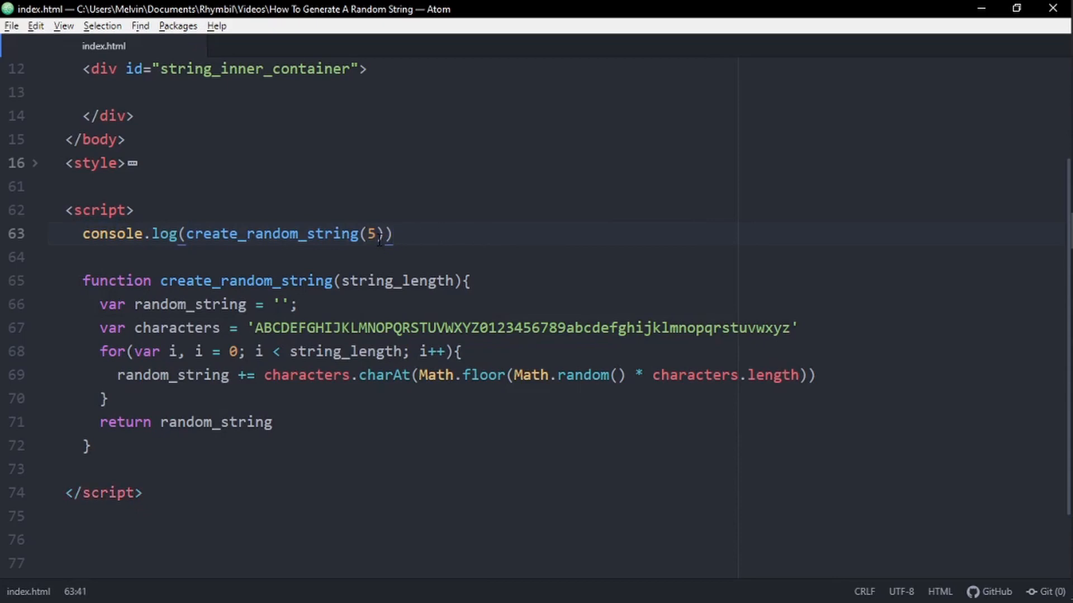
click(366, 234)
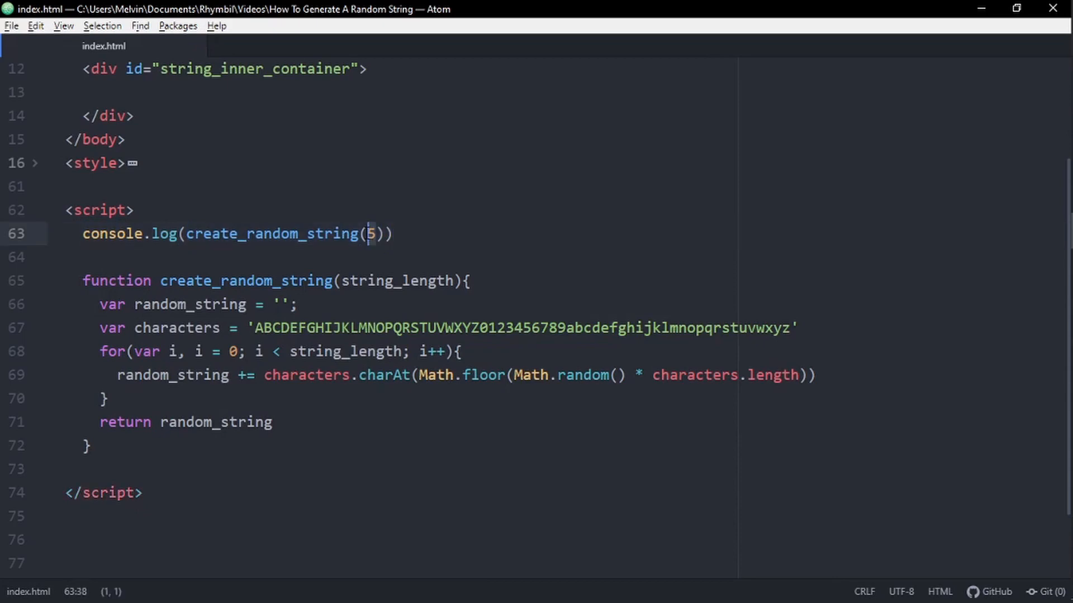
Add a comment about random IDs, Passwords, Strings, random whatever ish, and save
key(alt+tab)
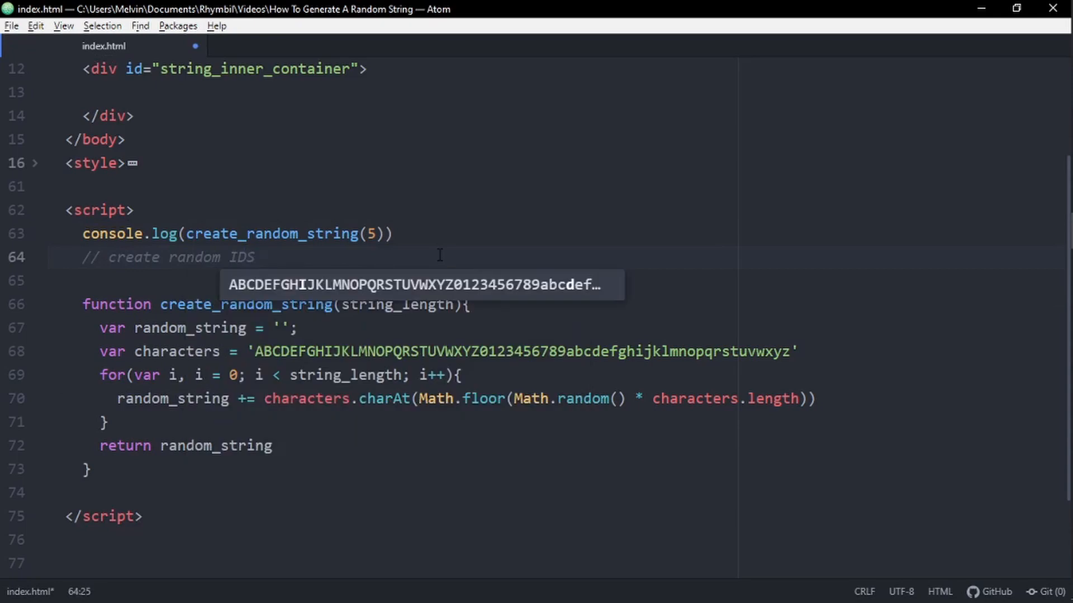
text(, Passwr)
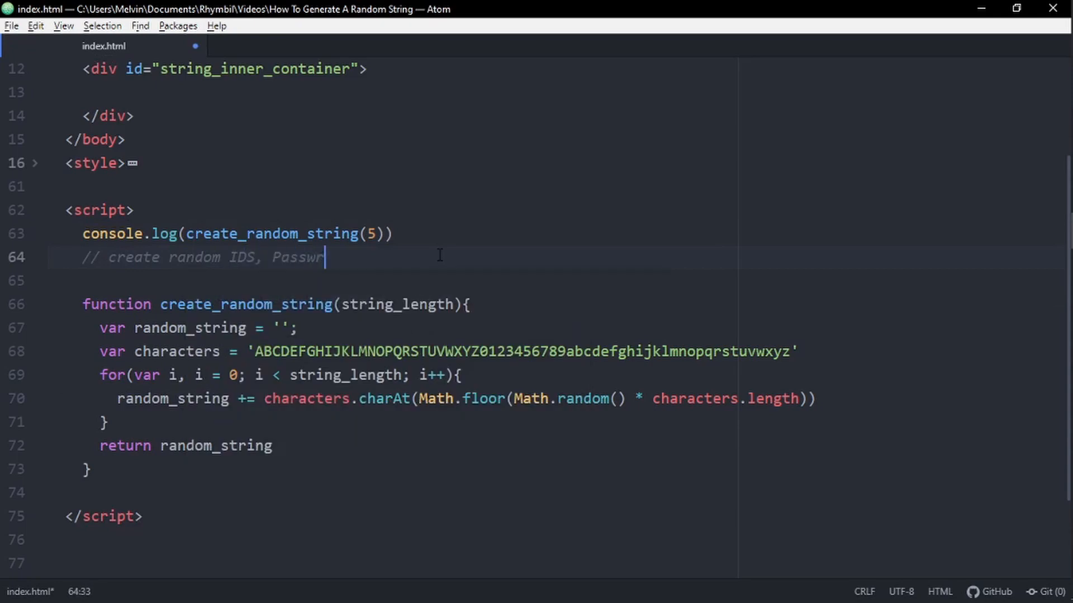
text(d)
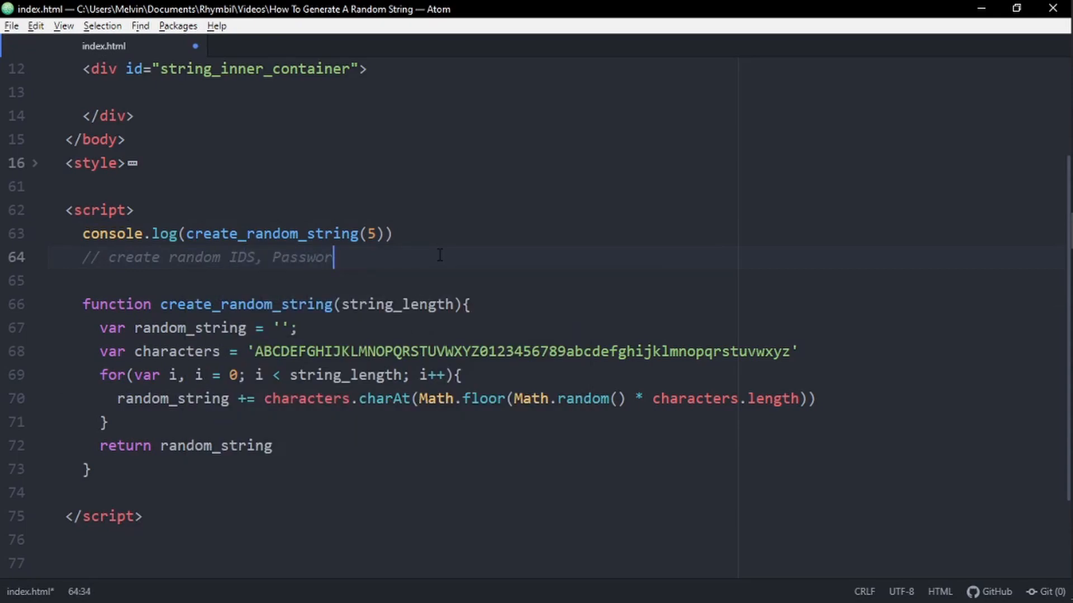
text(ds, Strings, random whatever)
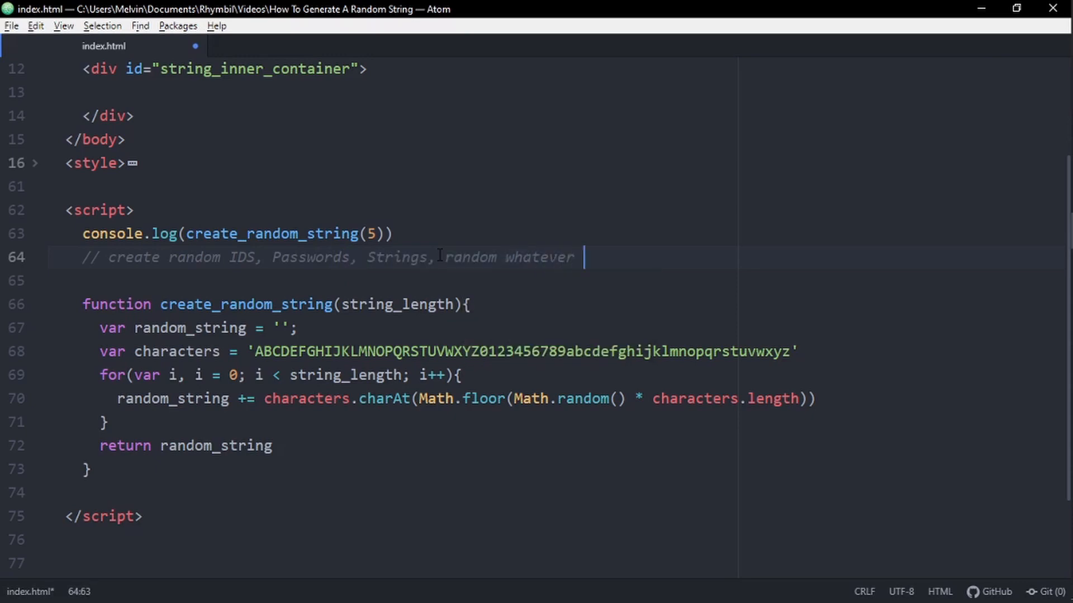
text(ish)
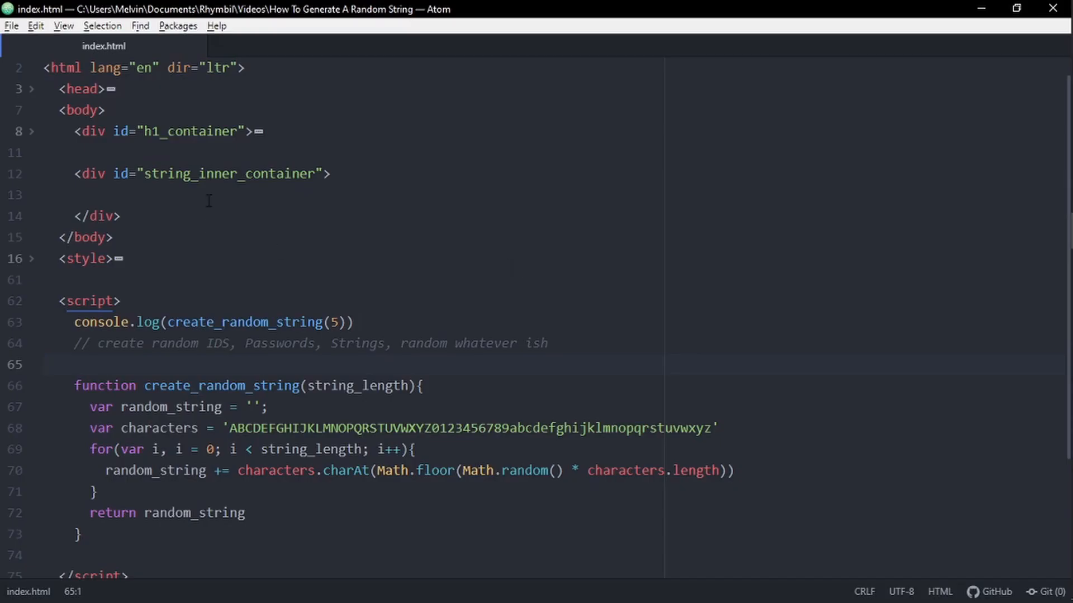
key(enter)
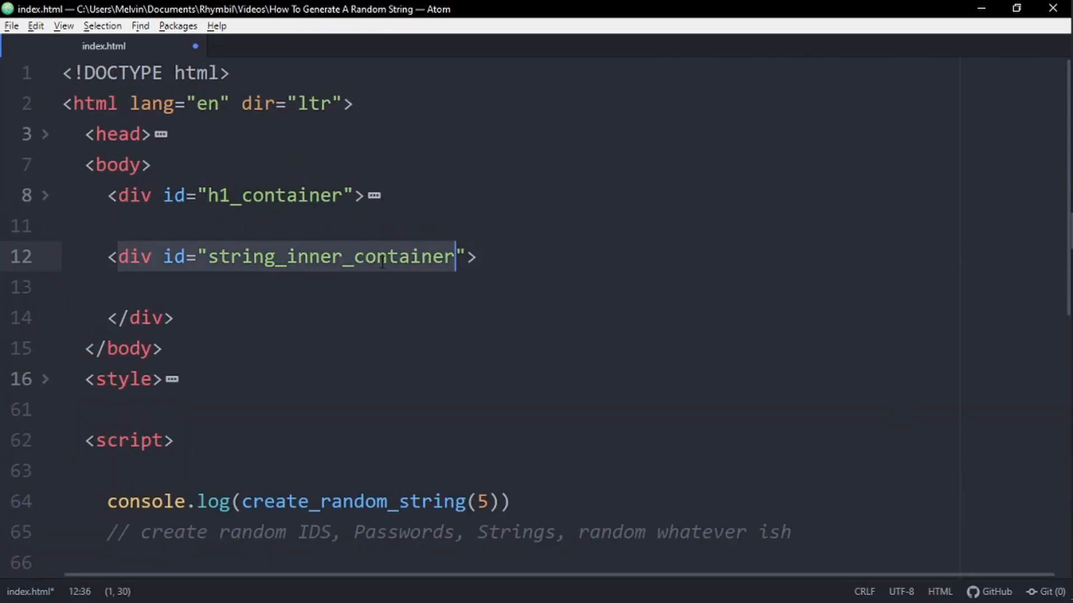
Set string_inner_container's innerHTML to create_random_string(5), keeping the random IDs comment
scroll(down, 3)
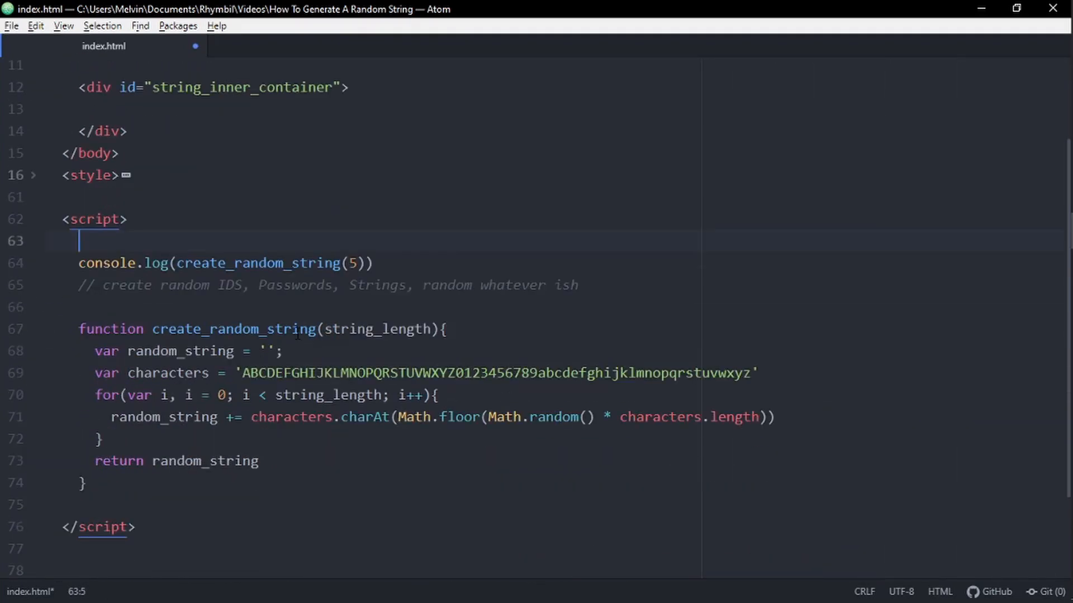
text(document.getElementBy)
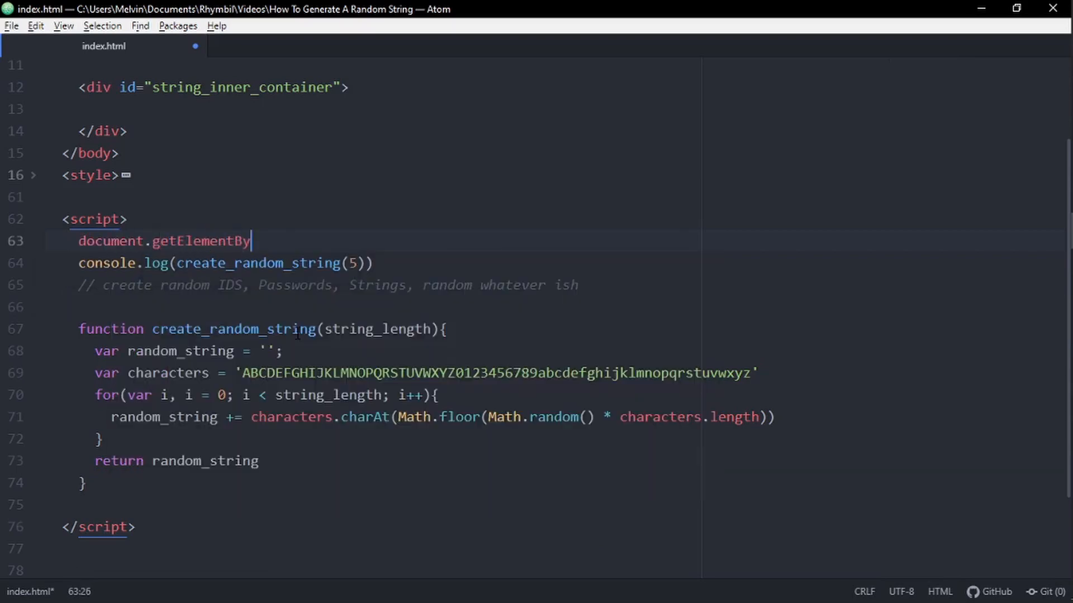
text(Id(''))
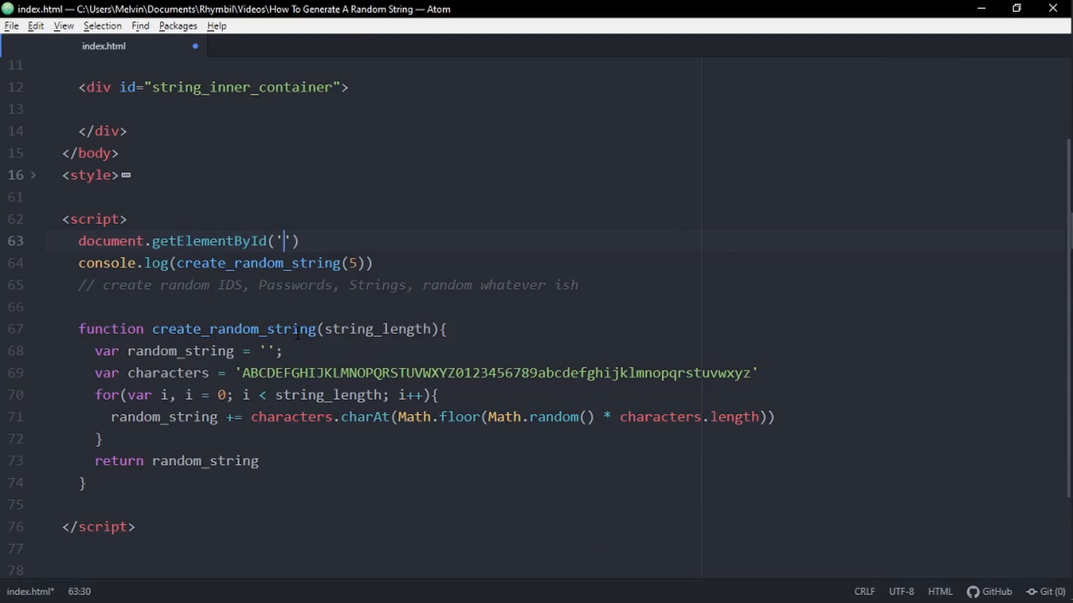
text(string_inner_container').in)
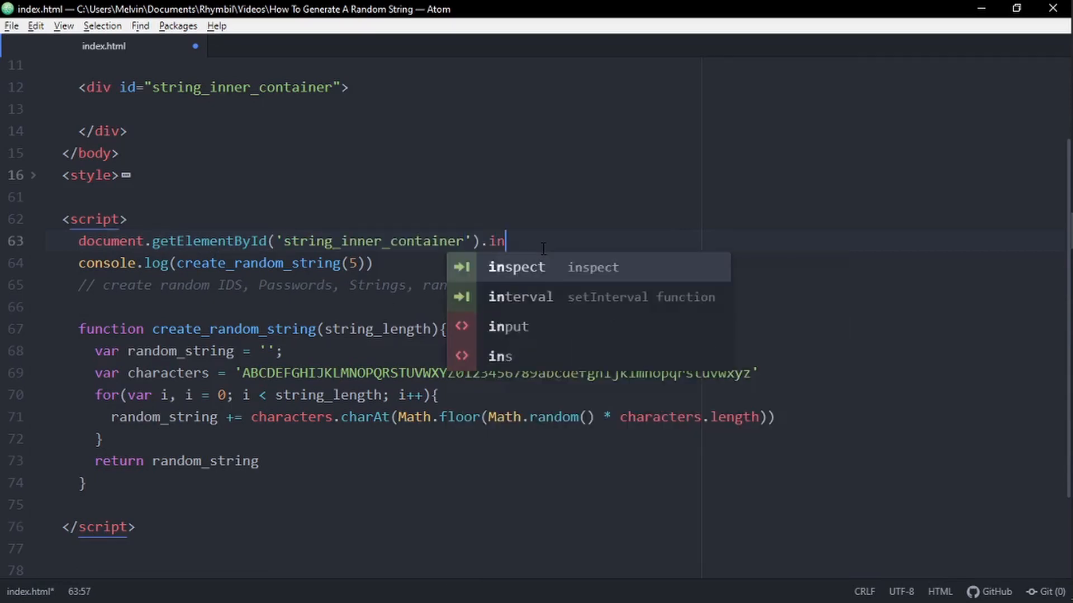
text(nerHTML)
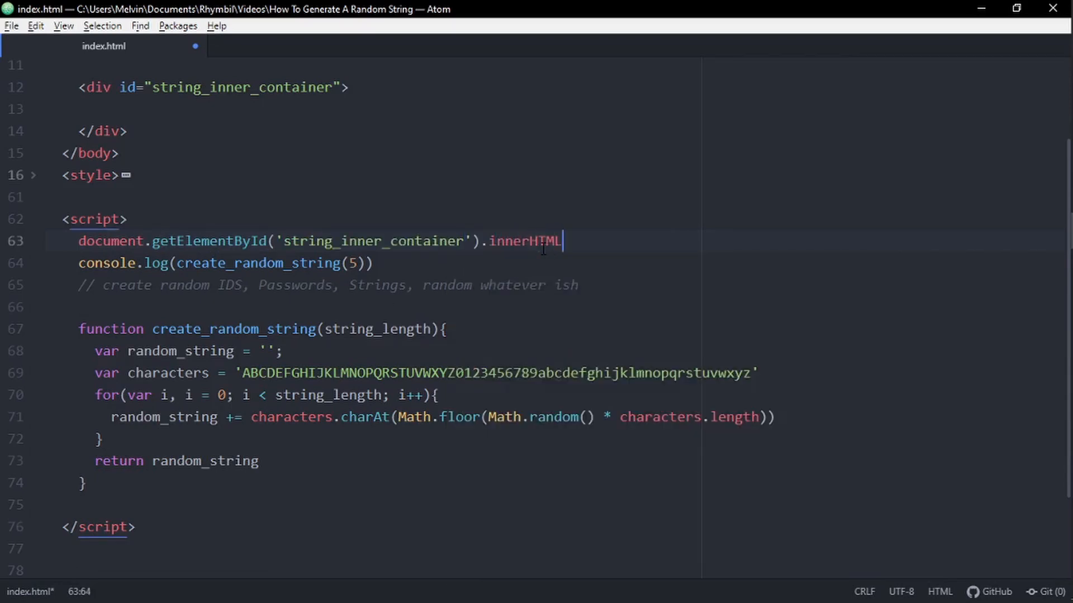
text(=)
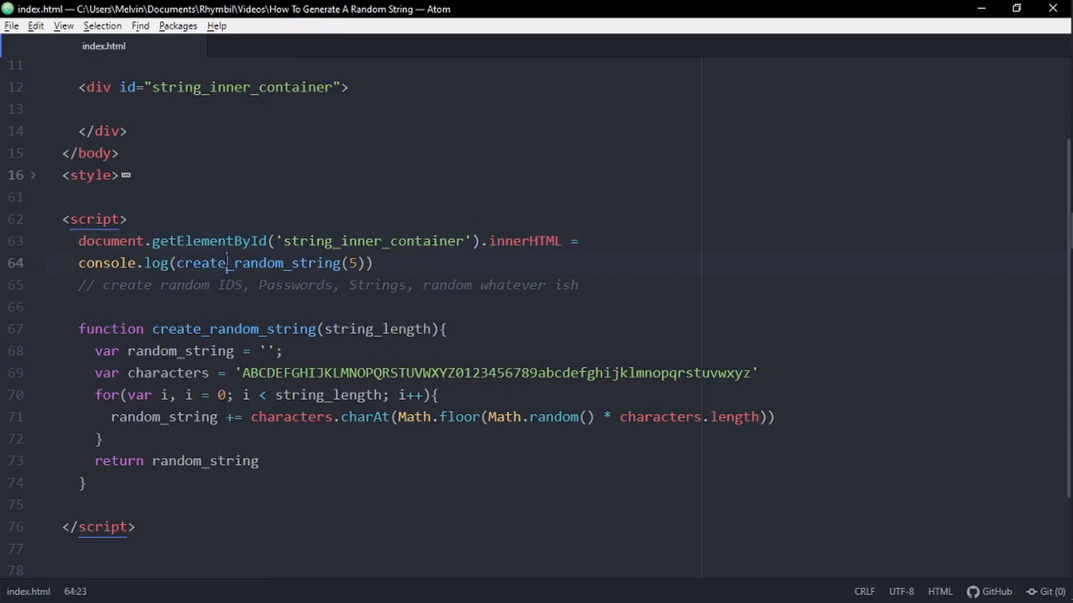
key(Backspace)
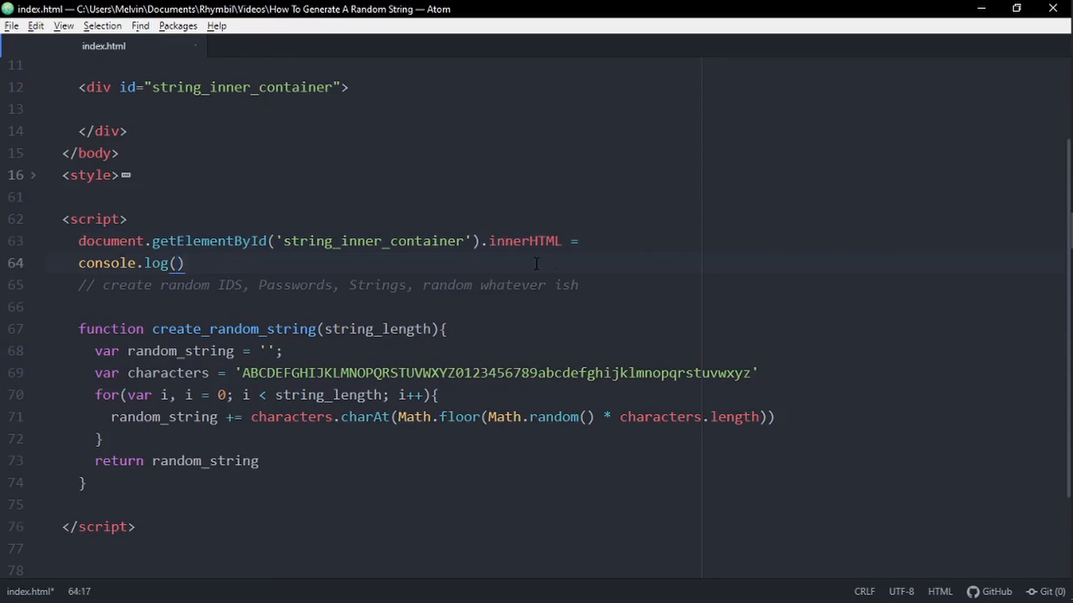
text(create_random_string(5))
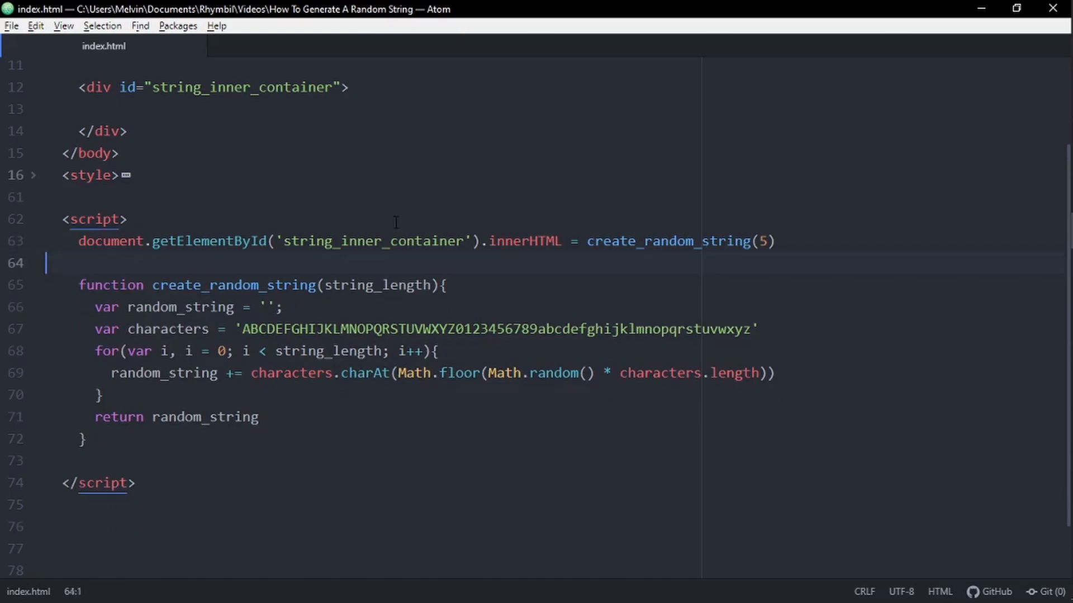
text(// create random IDS, Passwords, Strings, random whatever ish)
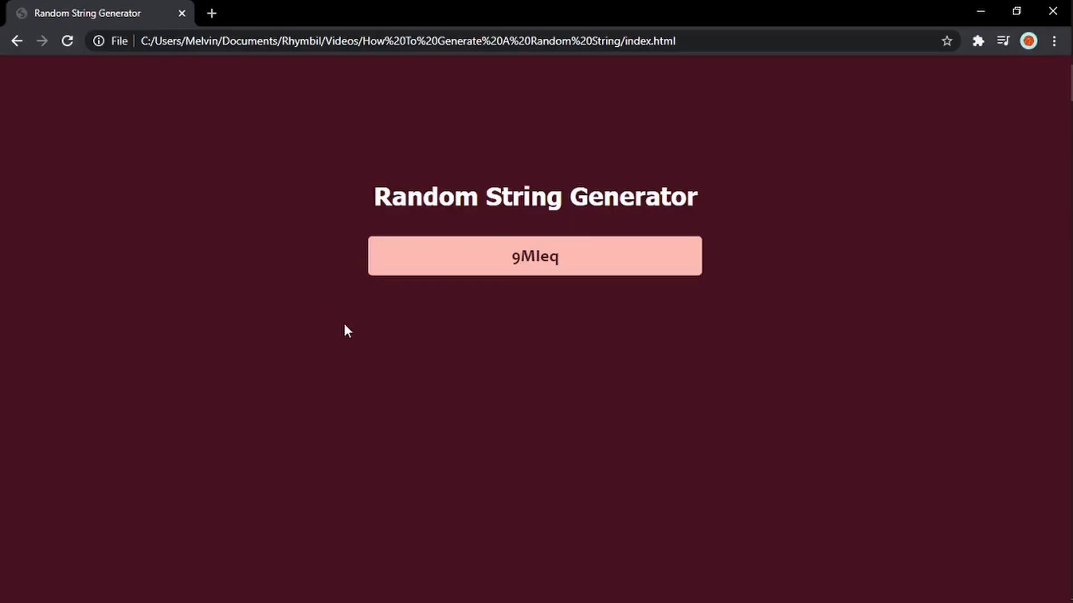
Inspect string 9Mleq in the console, then reload Chrome for new strings kdWCd and pQGpu
double_click(535, 256)
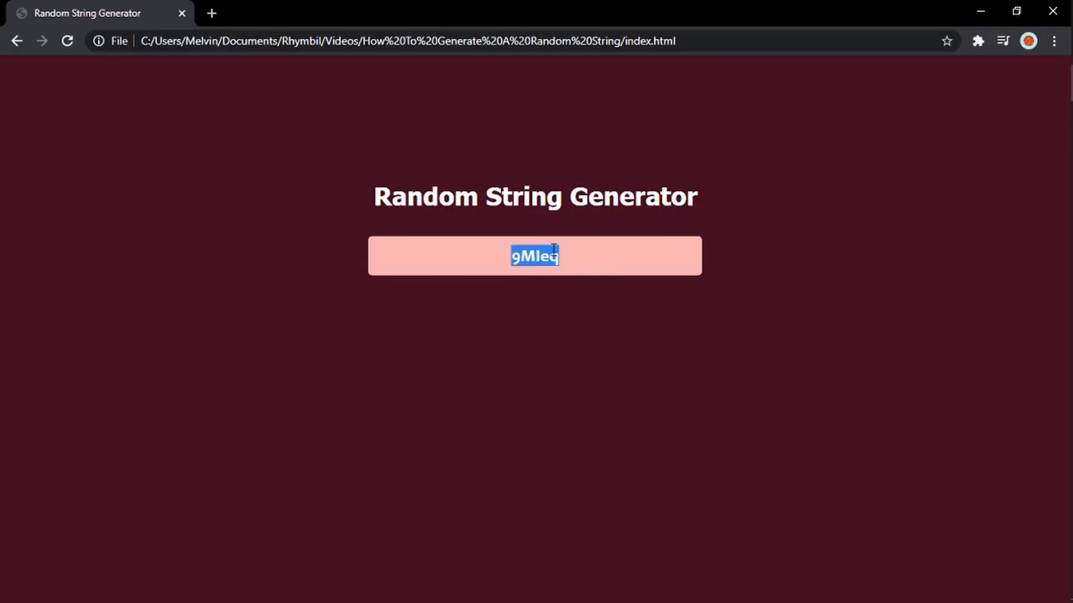
key(F12)
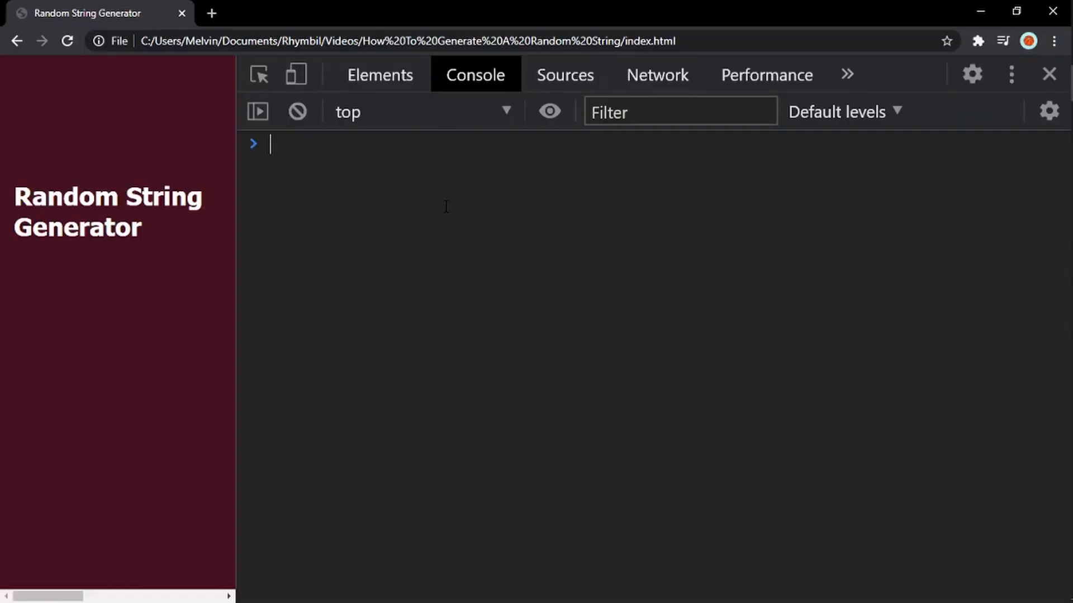
click(1048, 74)
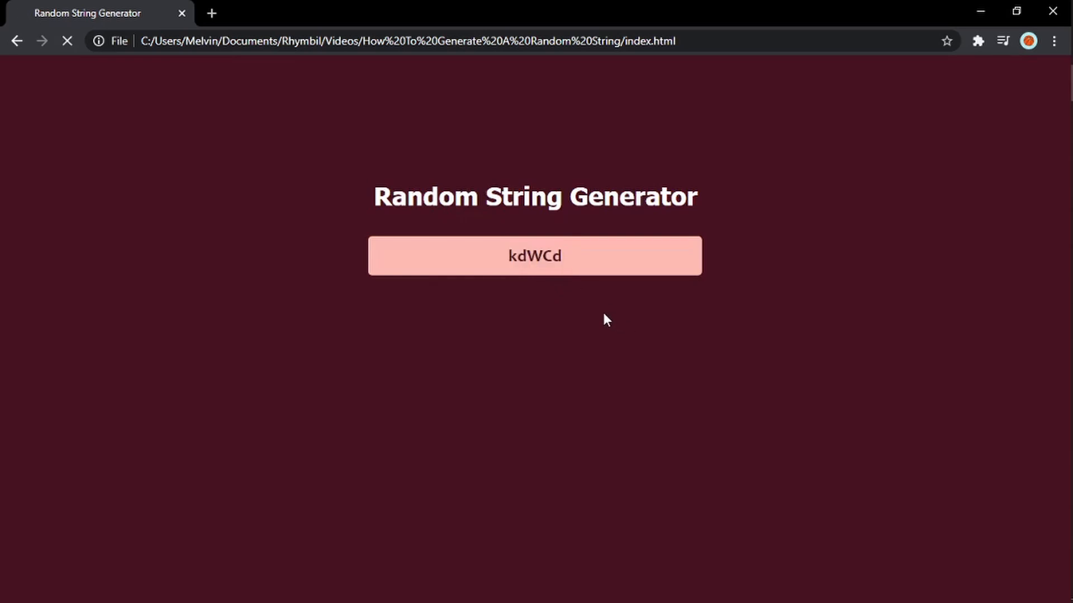
click(535, 256)
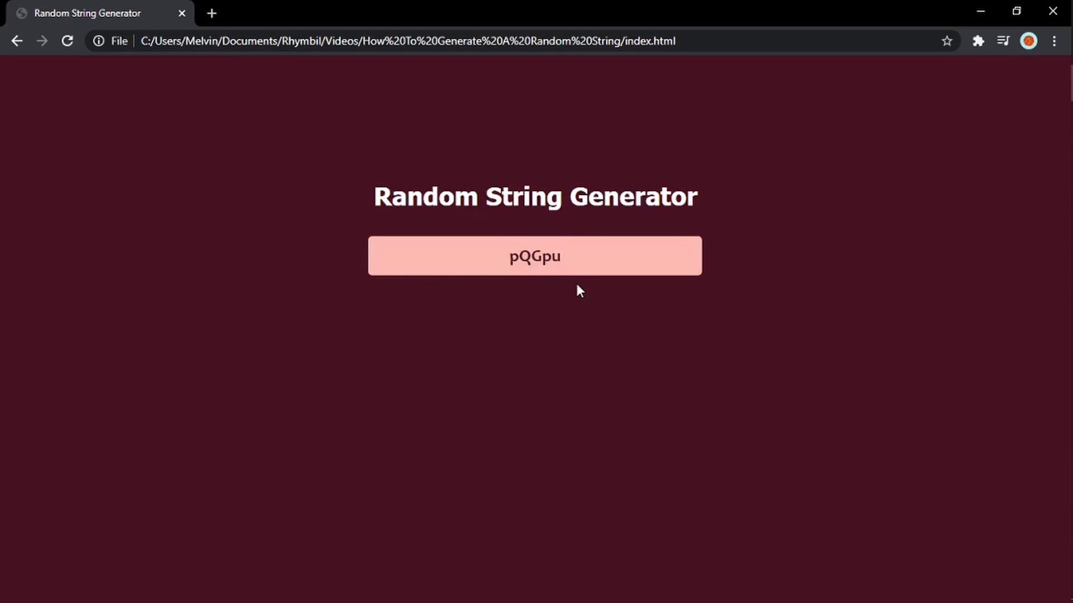
click(535, 256)
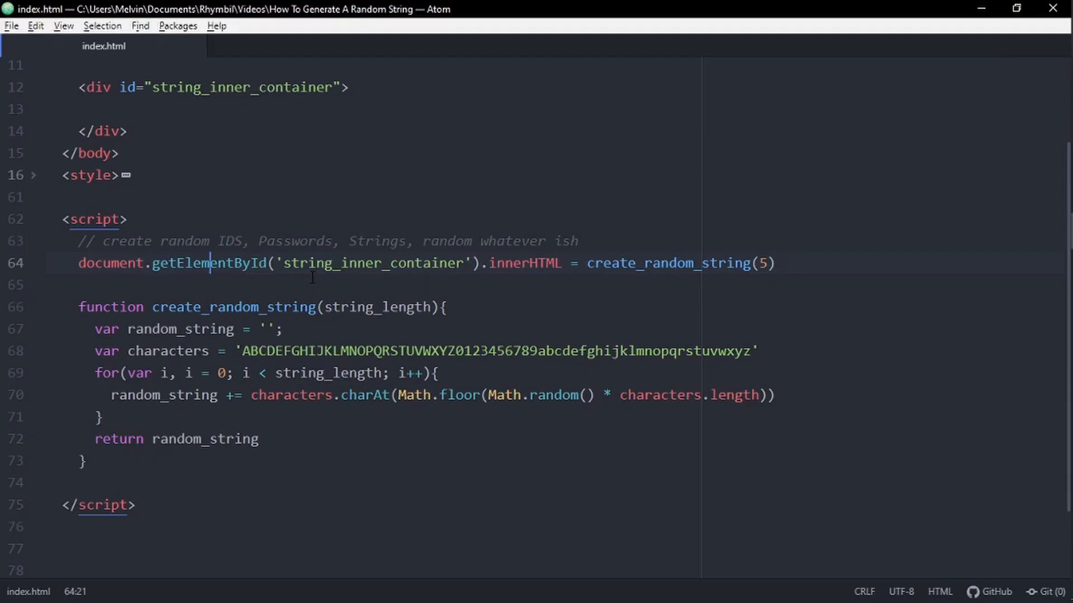
Prefix the innerHTML random string with 'Radnomly Randomized Cool ID:' so Chrome shows the label
text('Radnomly Randomized Cool ID' + create_random_string(5)
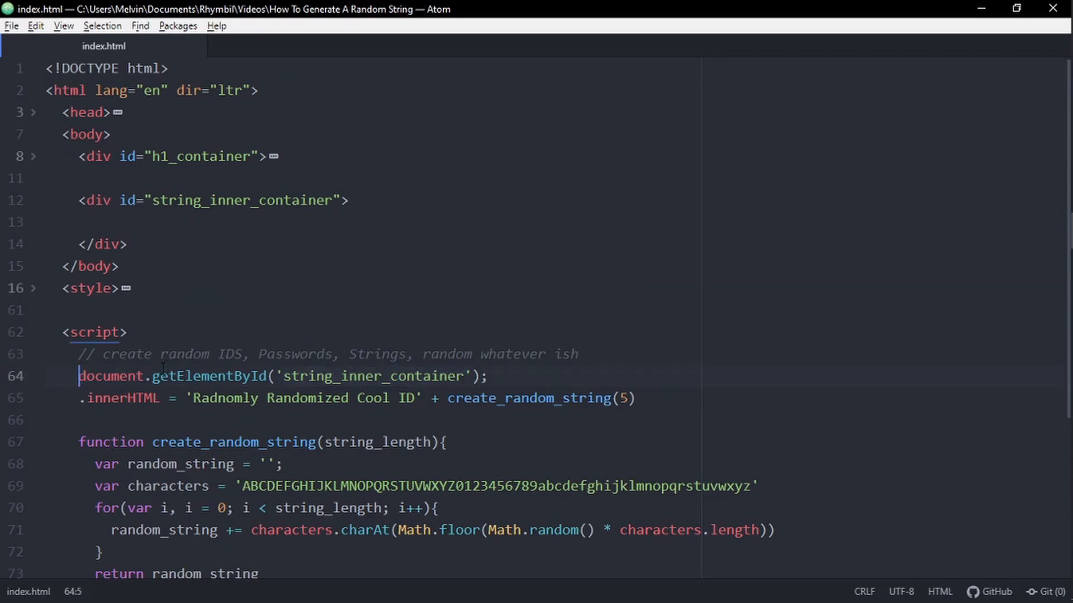
text(string_inner_container =)
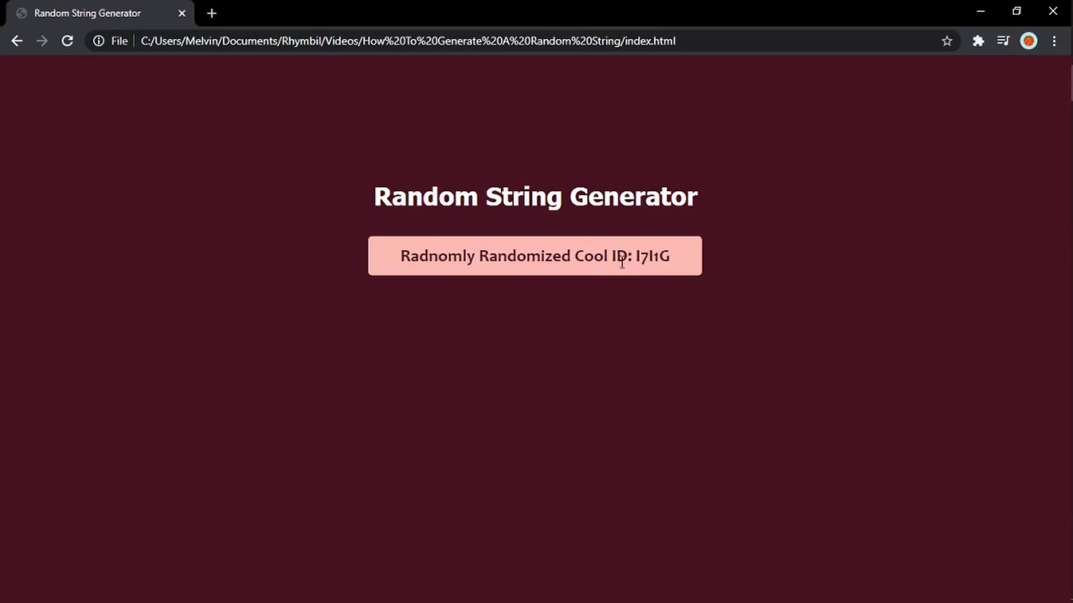
mouse_move(545, 277)
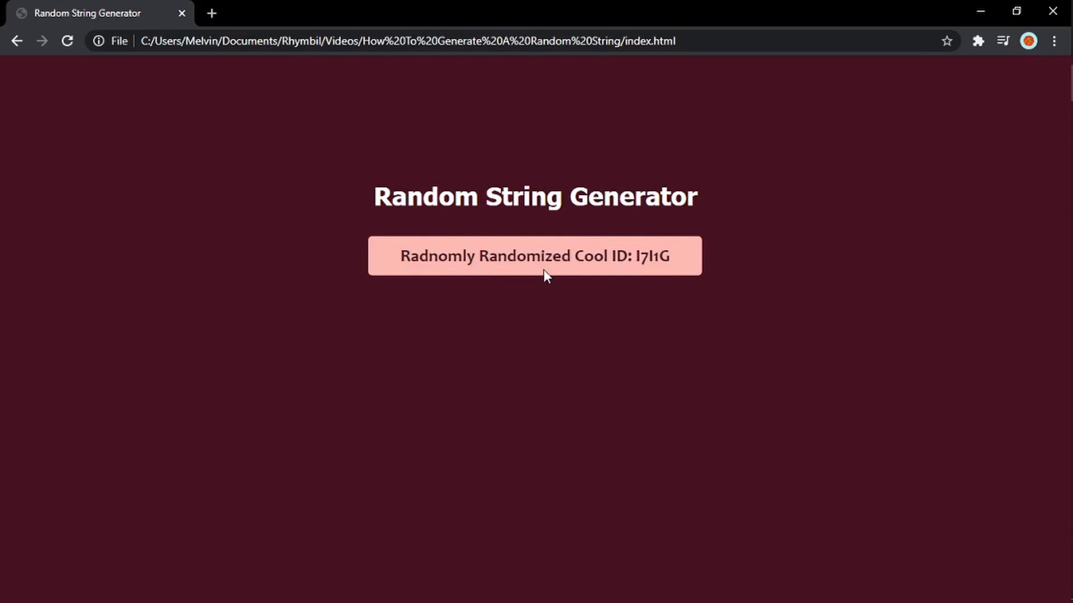